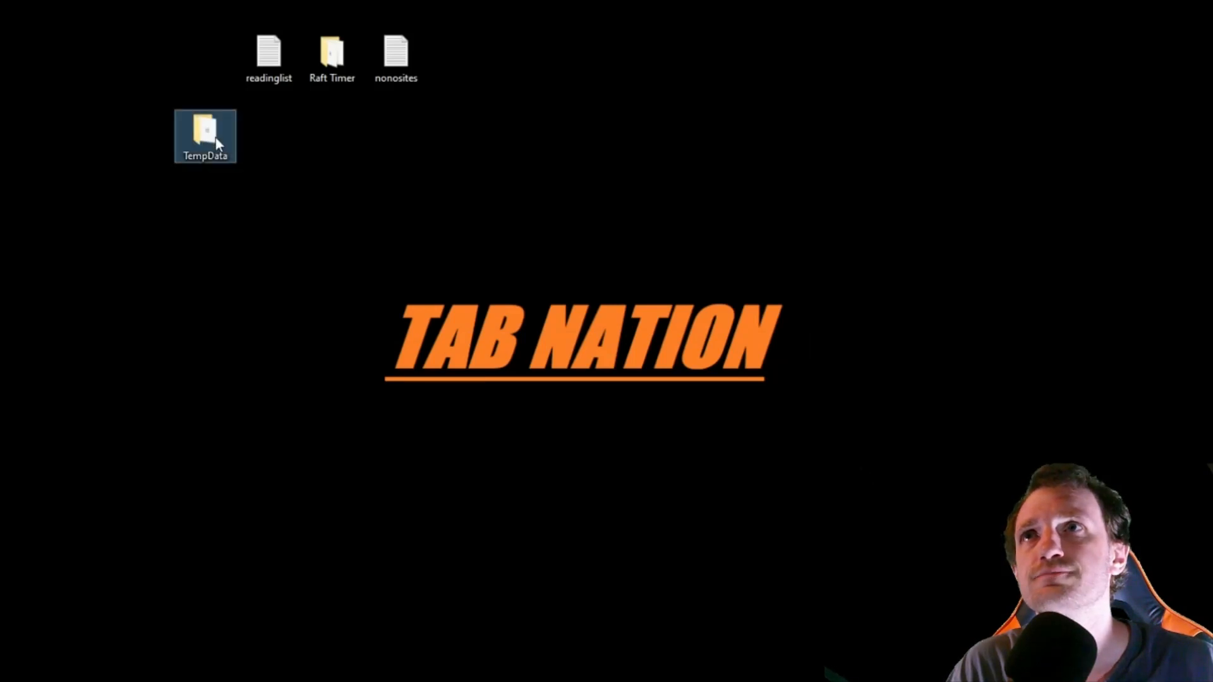
Open the TempData folder from the desktop in File Explorer
double_click(205, 128)
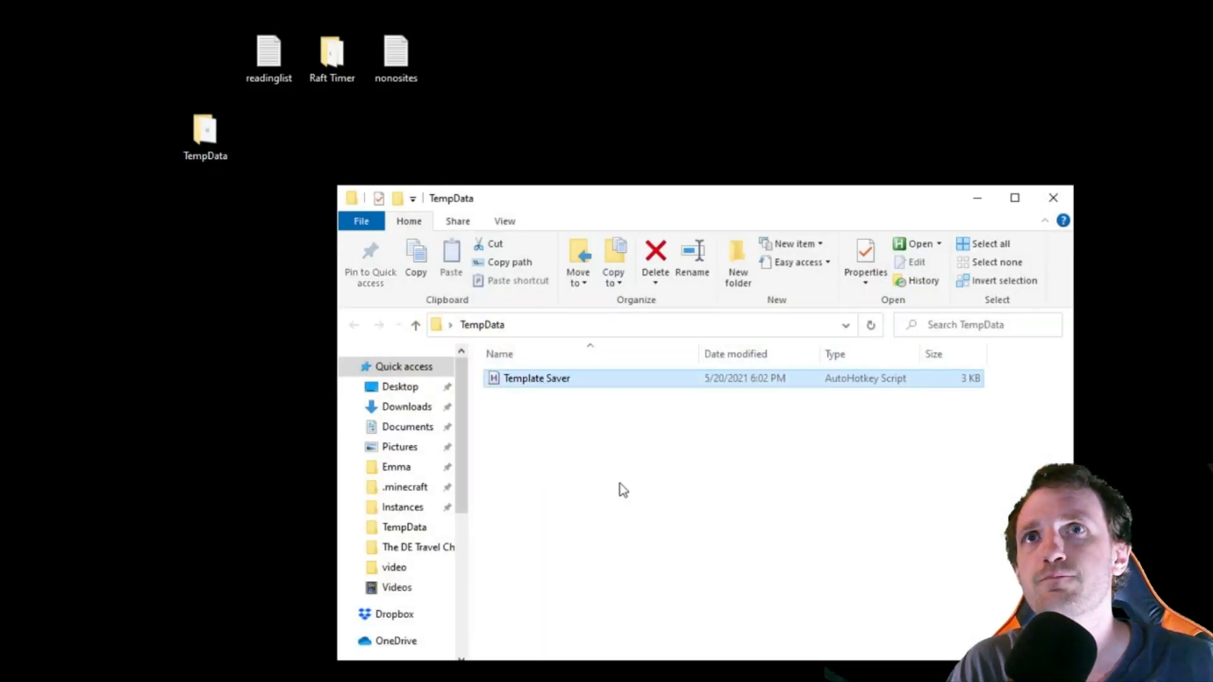
mouse_move(717, 293)
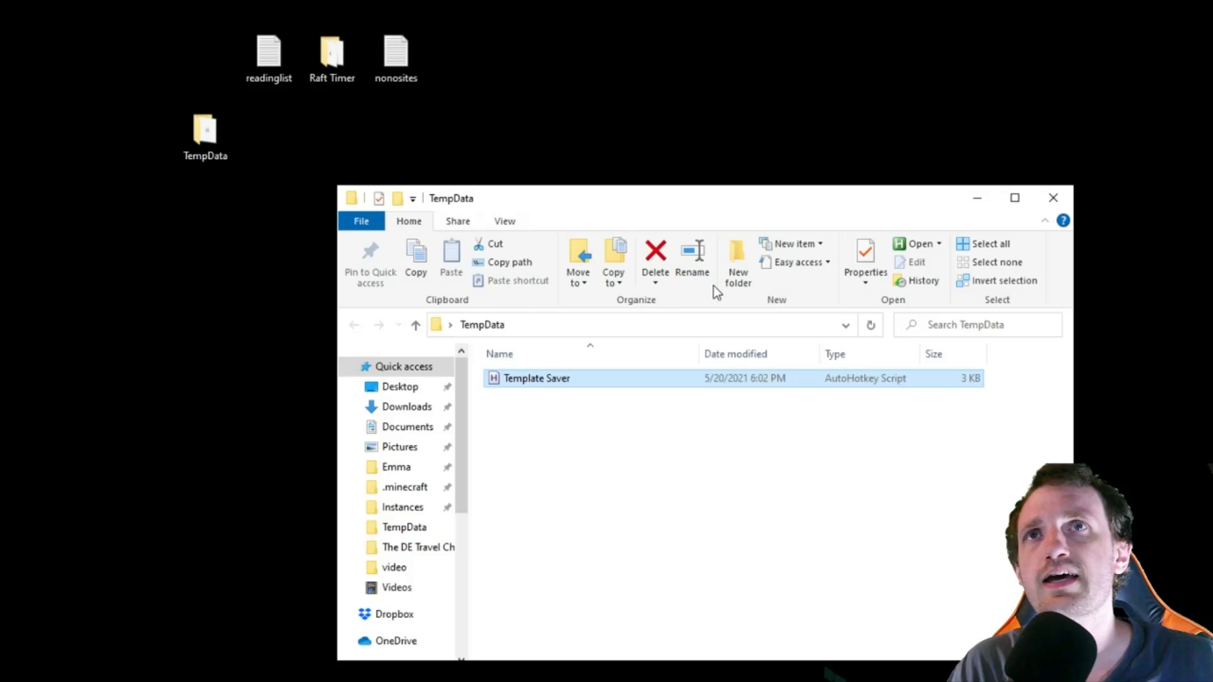
mouse_move(638, 450)
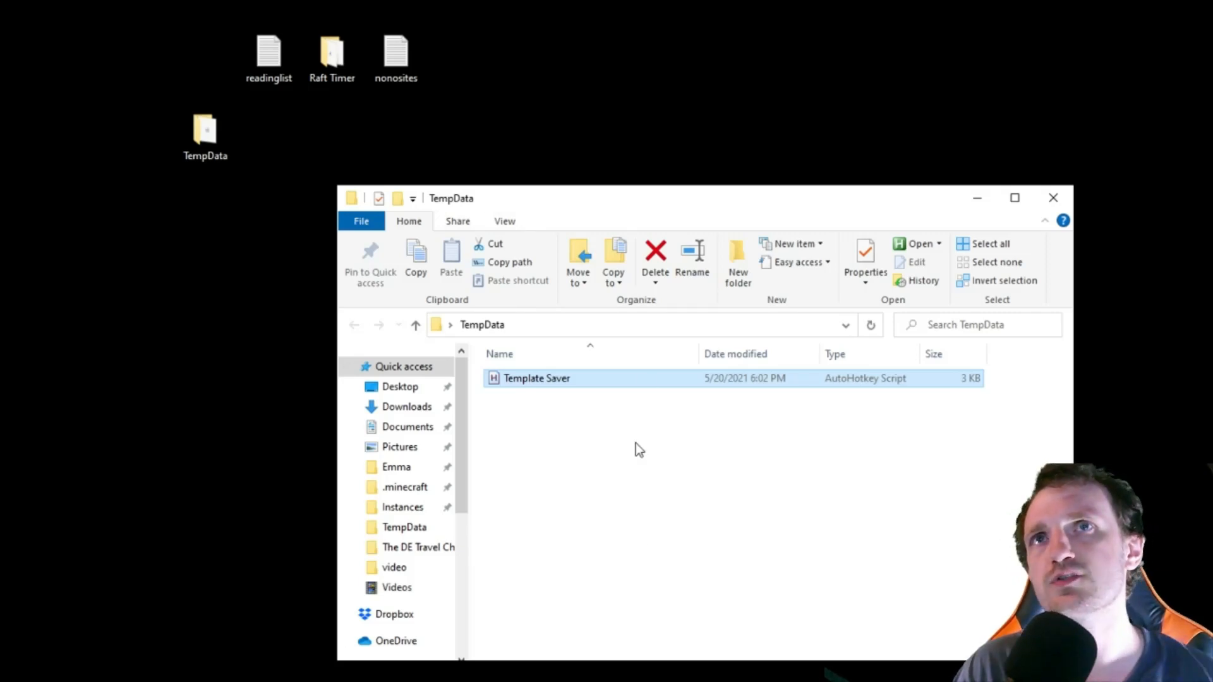
mouse_move(571, 420)
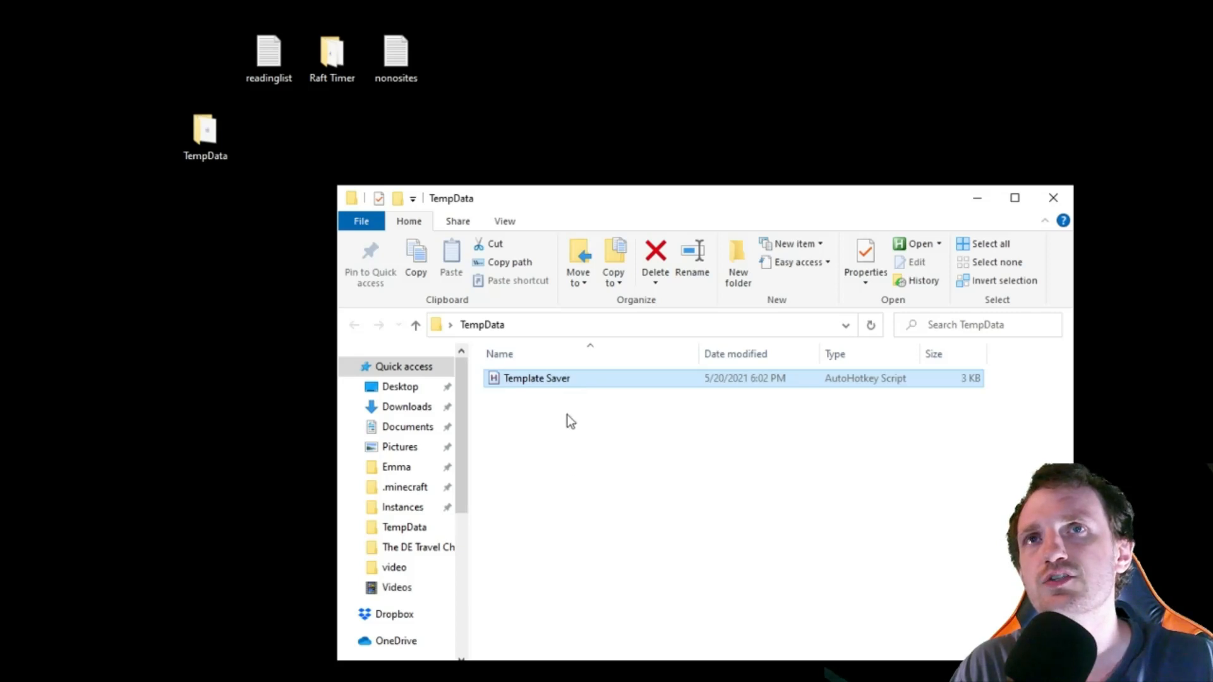
mouse_move(556, 542)
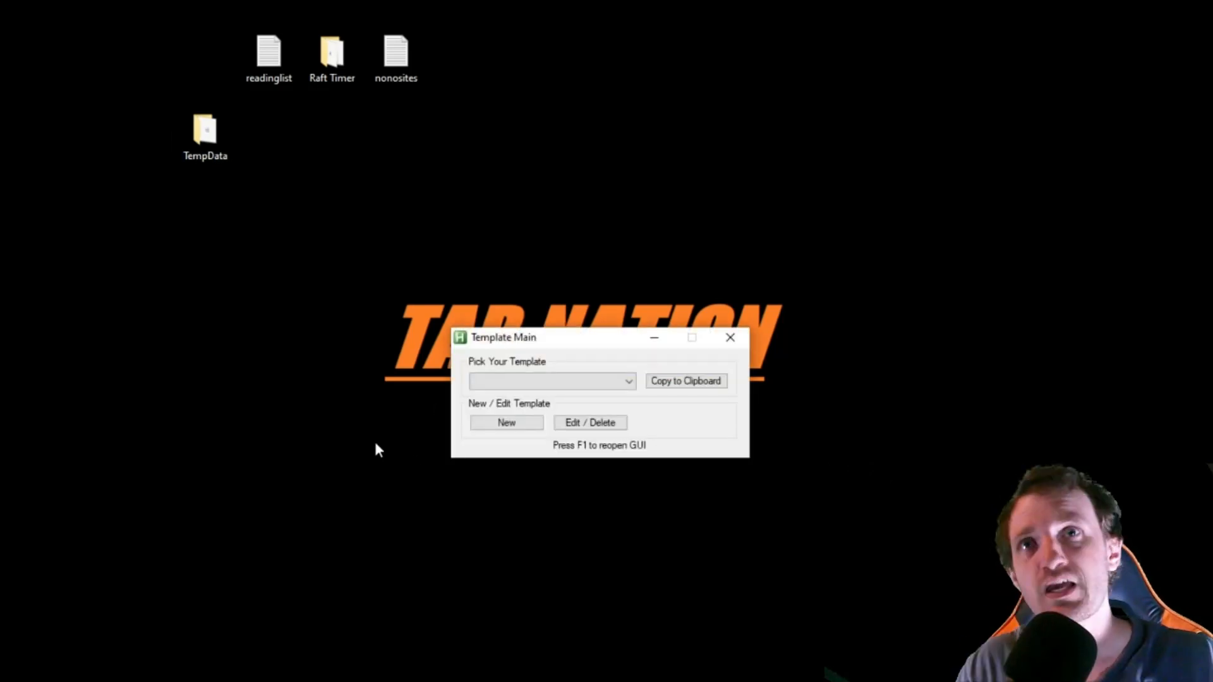
mouse_move(327, 480)
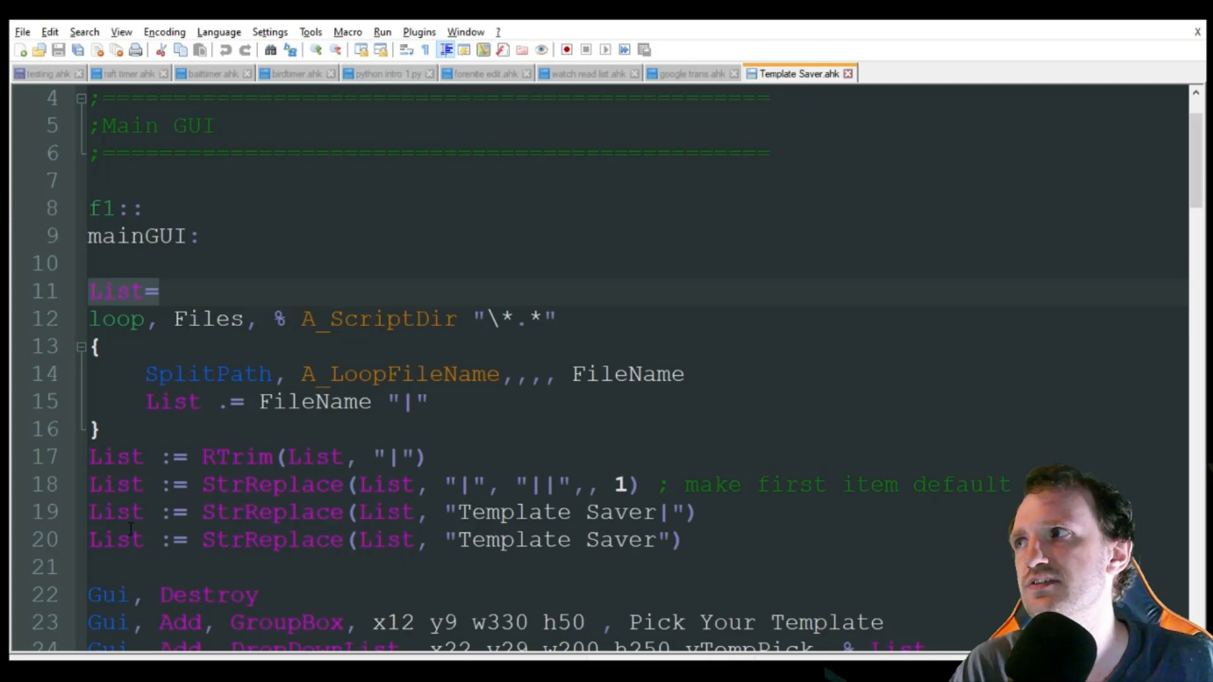
left_click(174, 318)
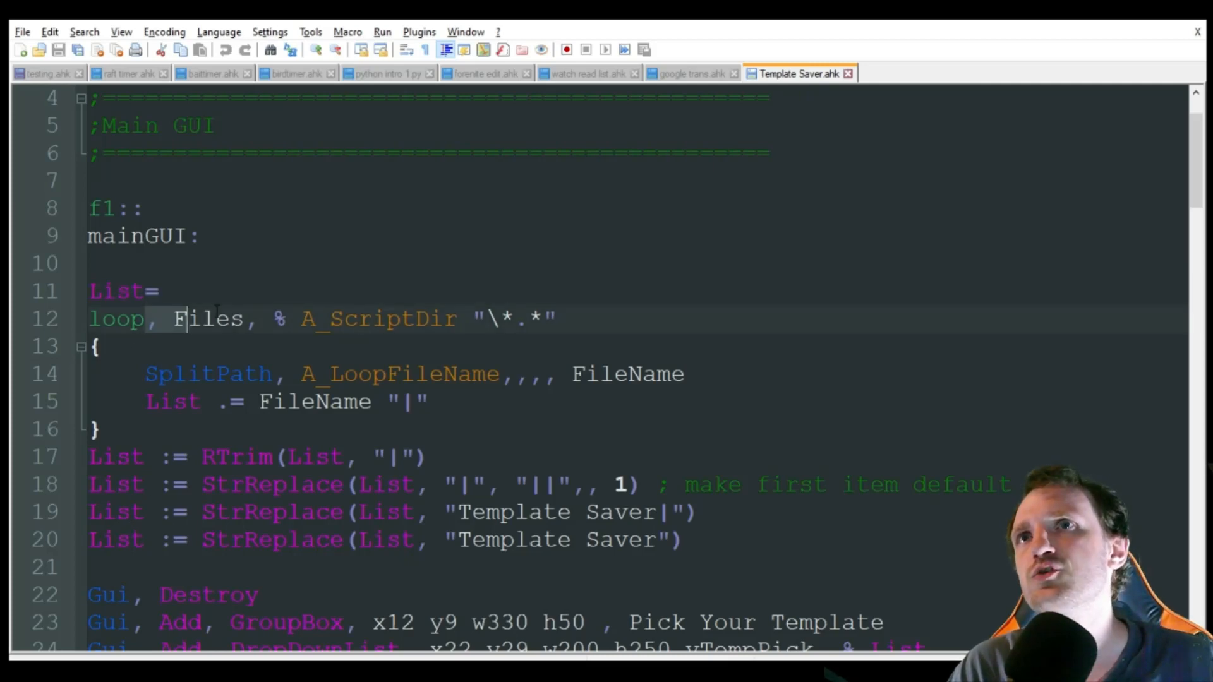
double_click(378, 319)
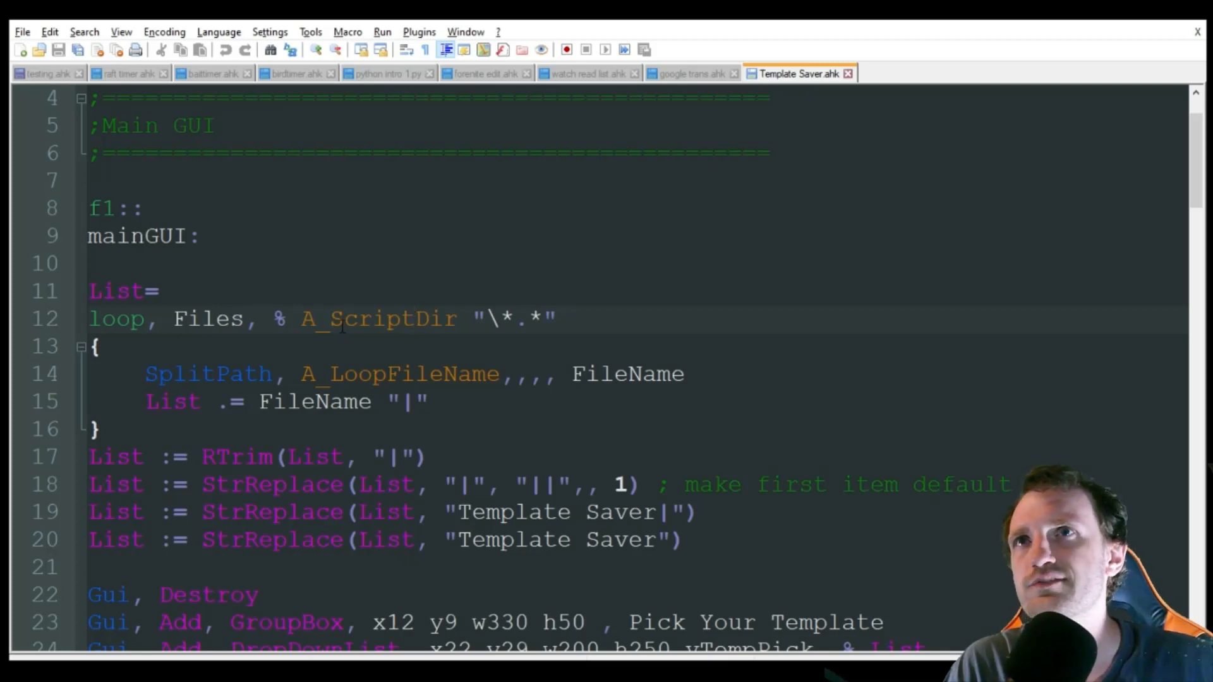
double_click(378, 318)
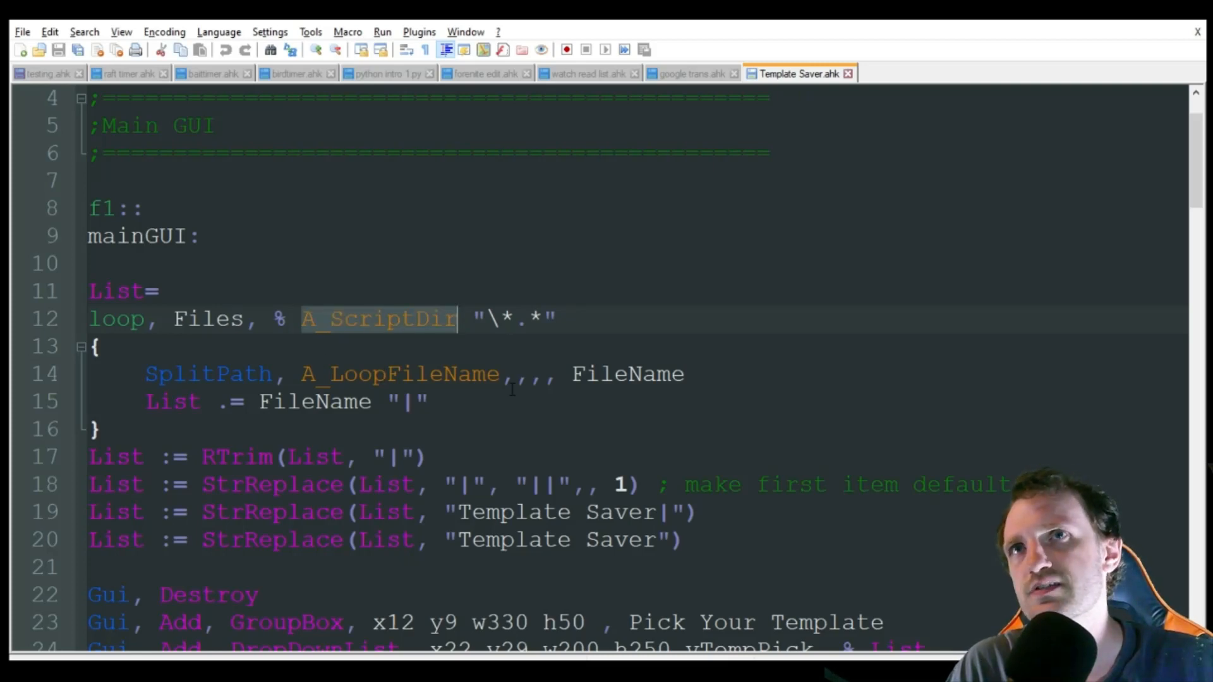
mouse_move(414, 337)
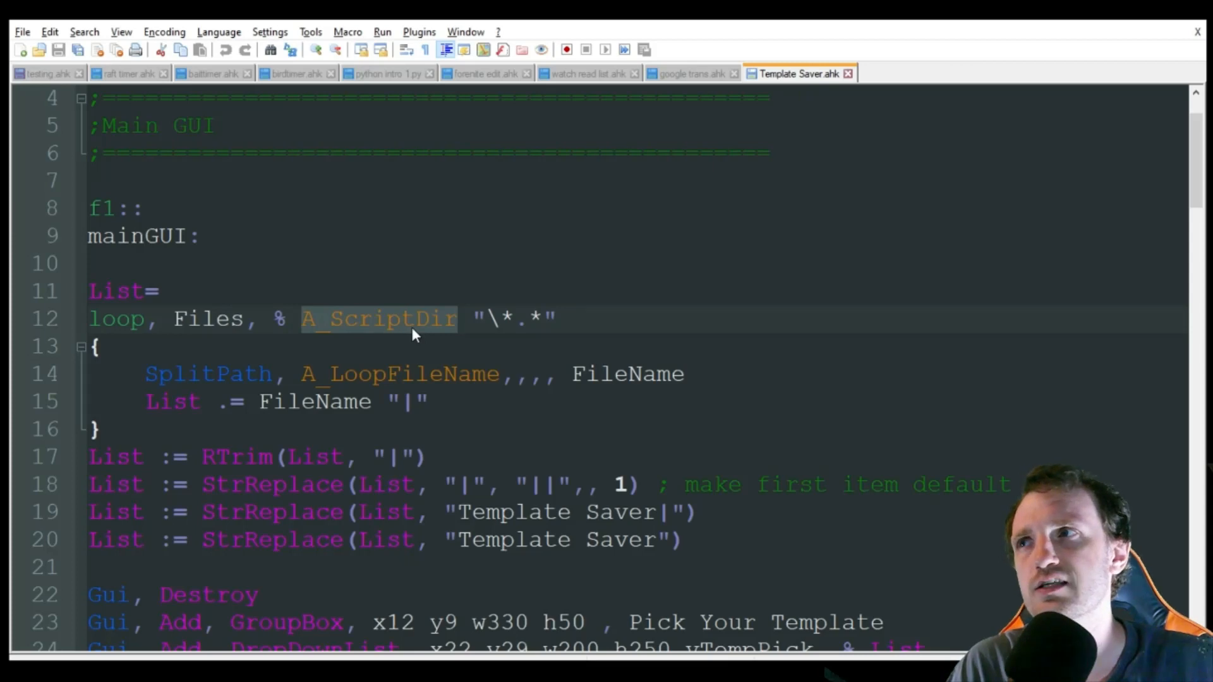
mouse_move(402, 347)
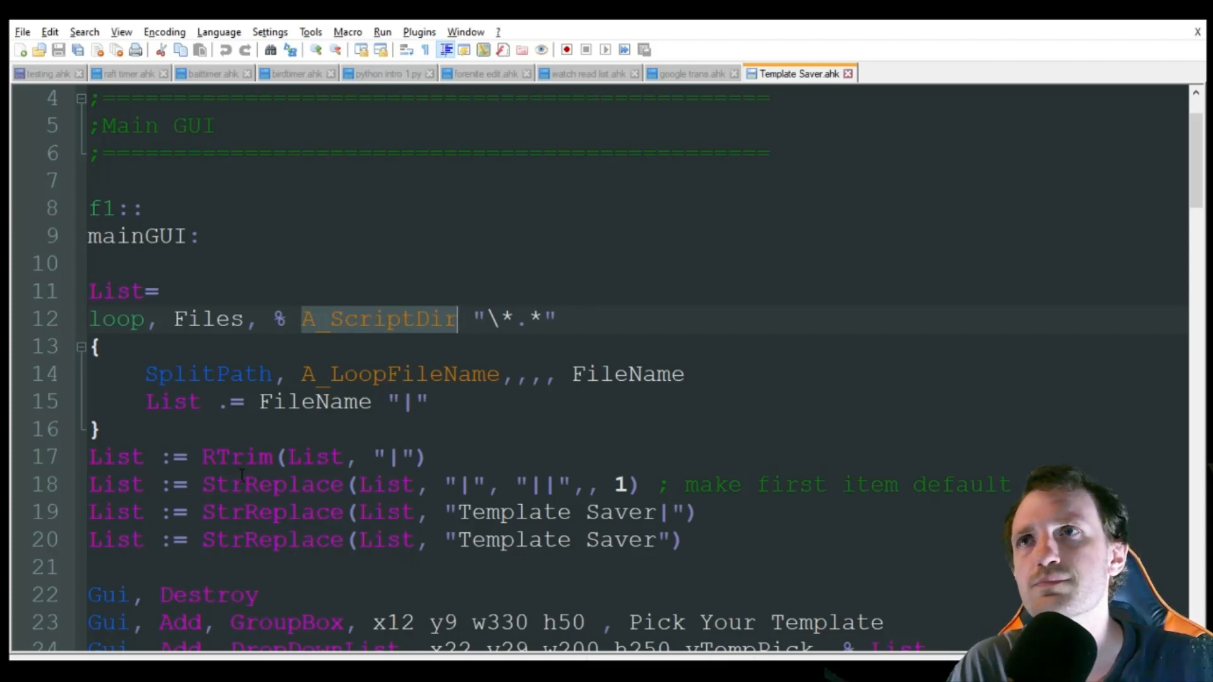
left_click(128, 318)
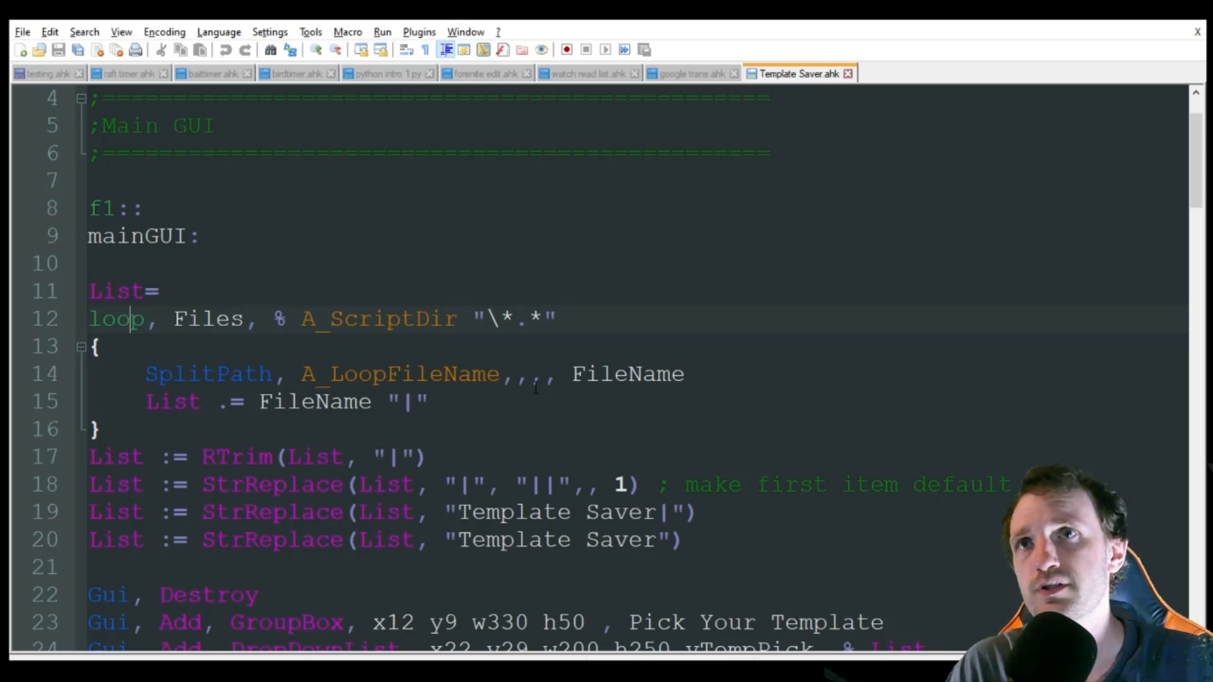
double_click(313, 402)
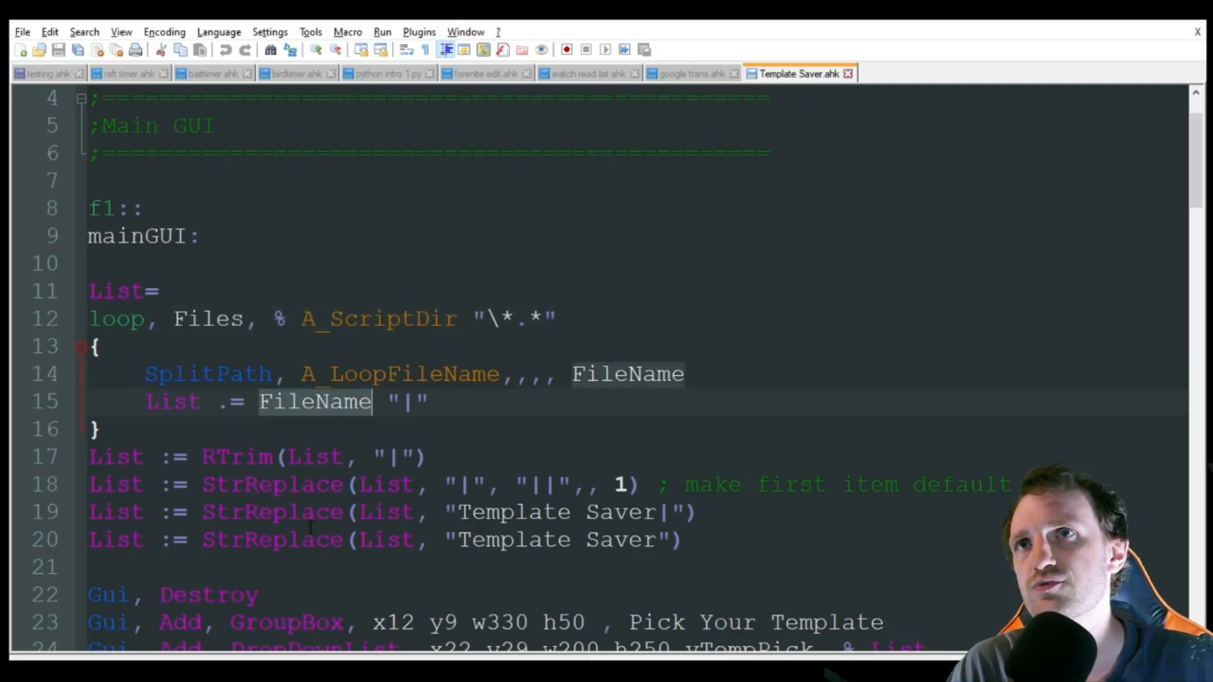
left_click(186, 402)
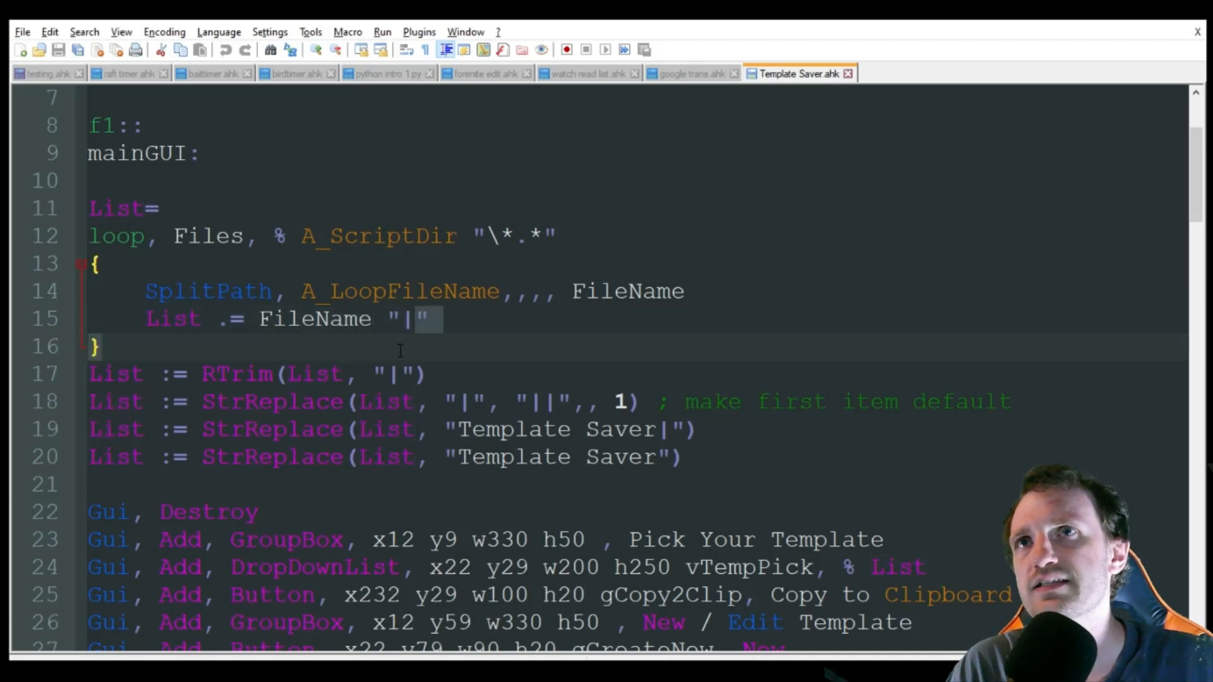
left_click(390, 374)
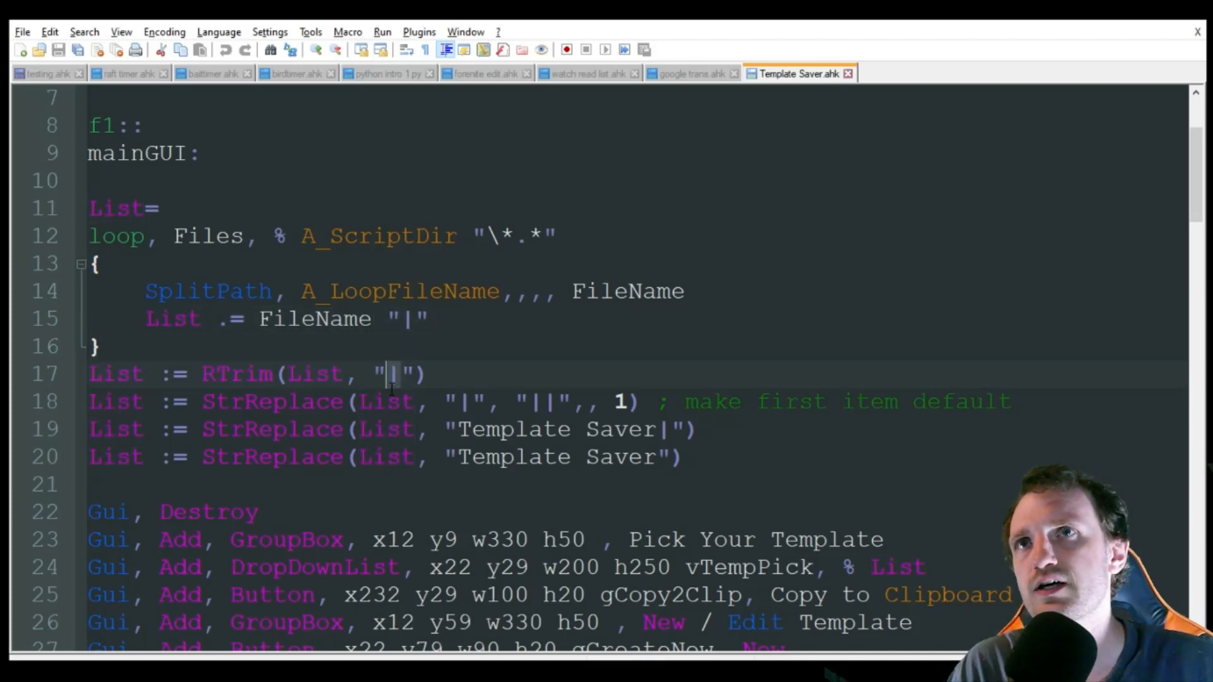
scroll("down", 3)
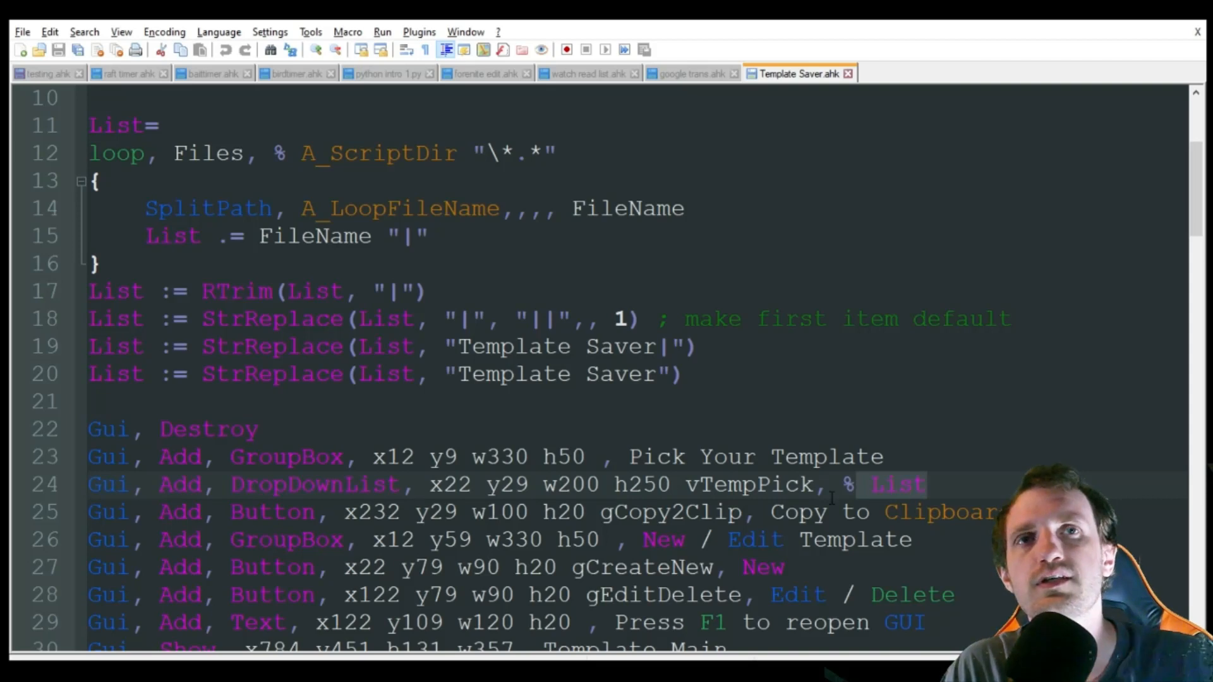
mouse_move(849, 499)
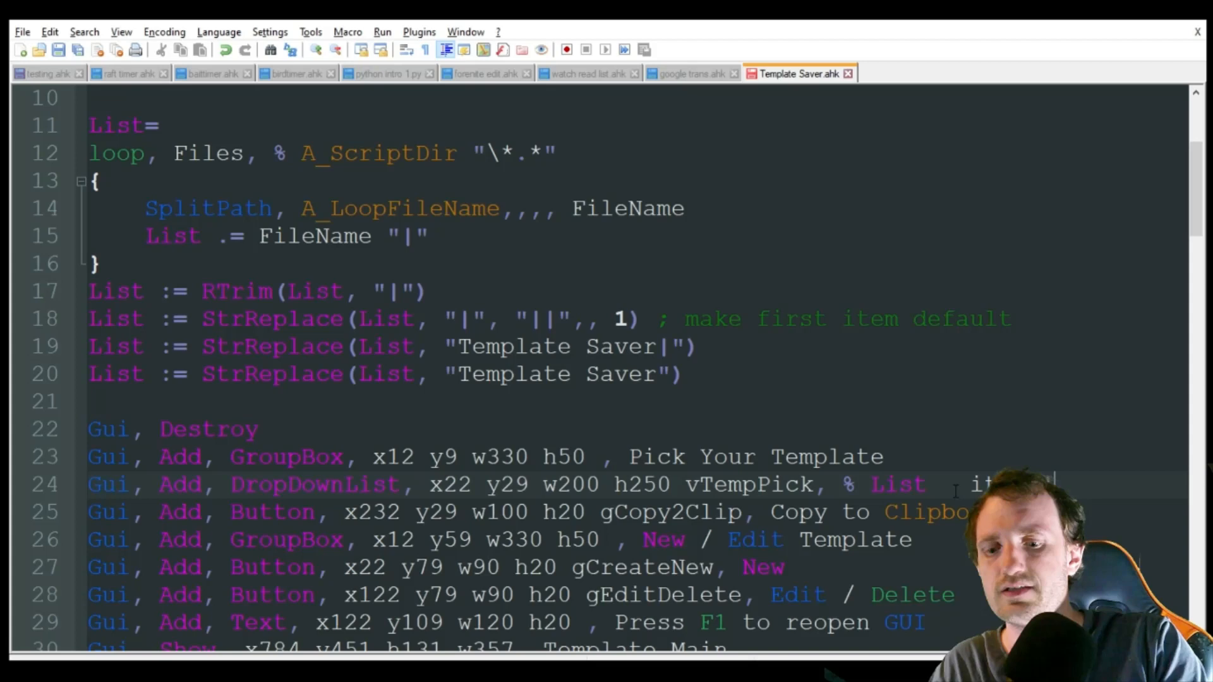
type("item2")
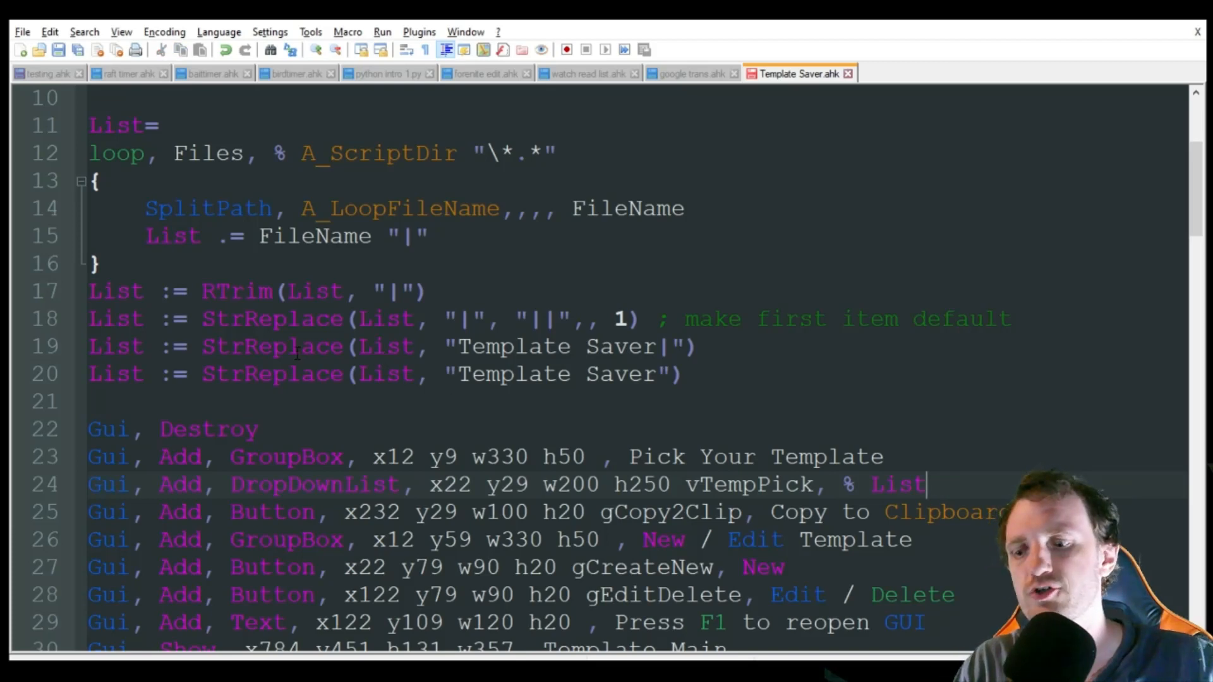
mouse_move(322, 428)
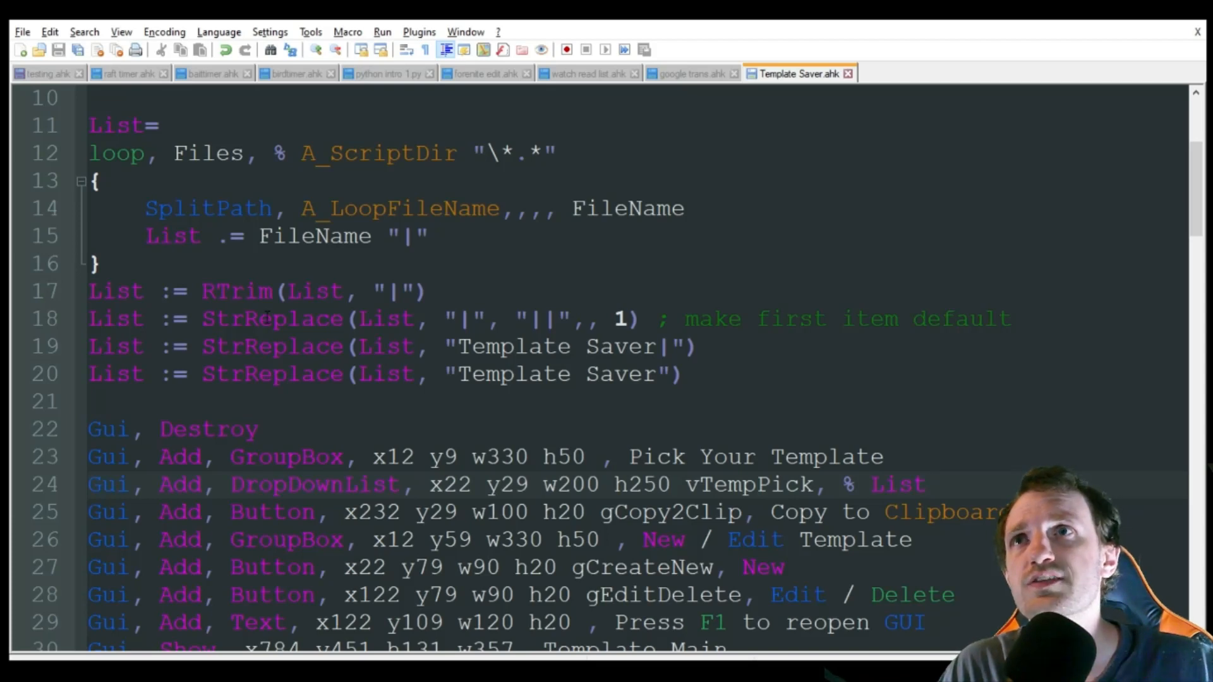
double_click(272, 319)
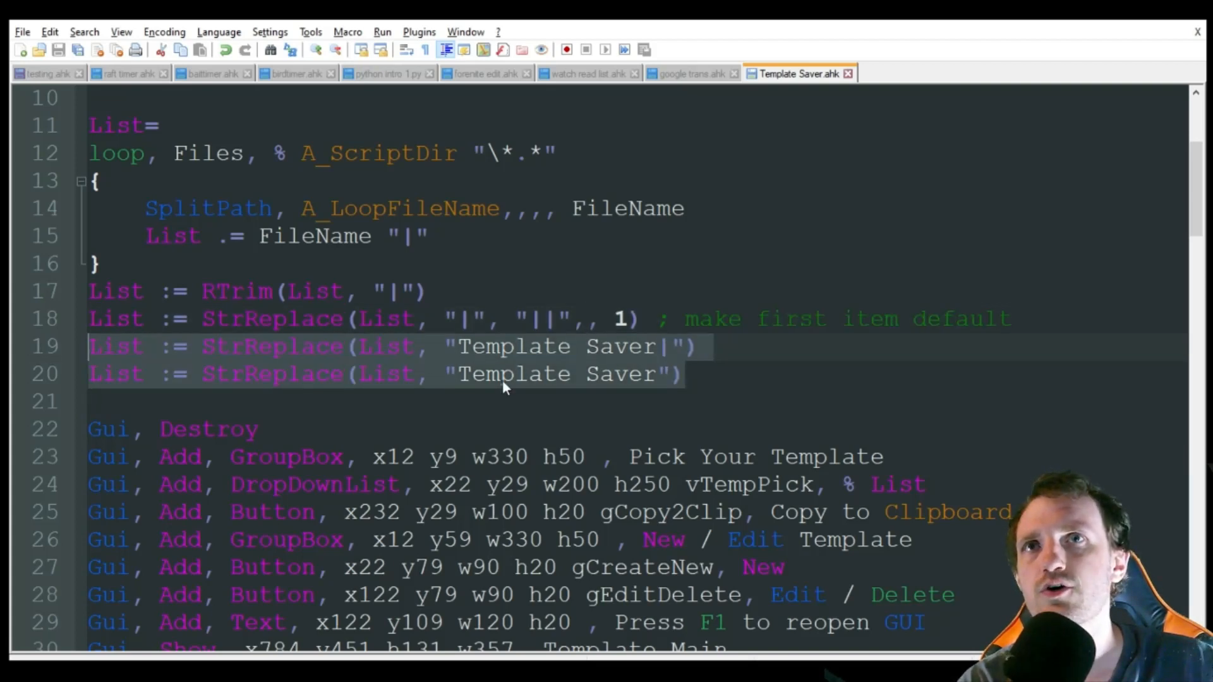
left_click(645, 346)
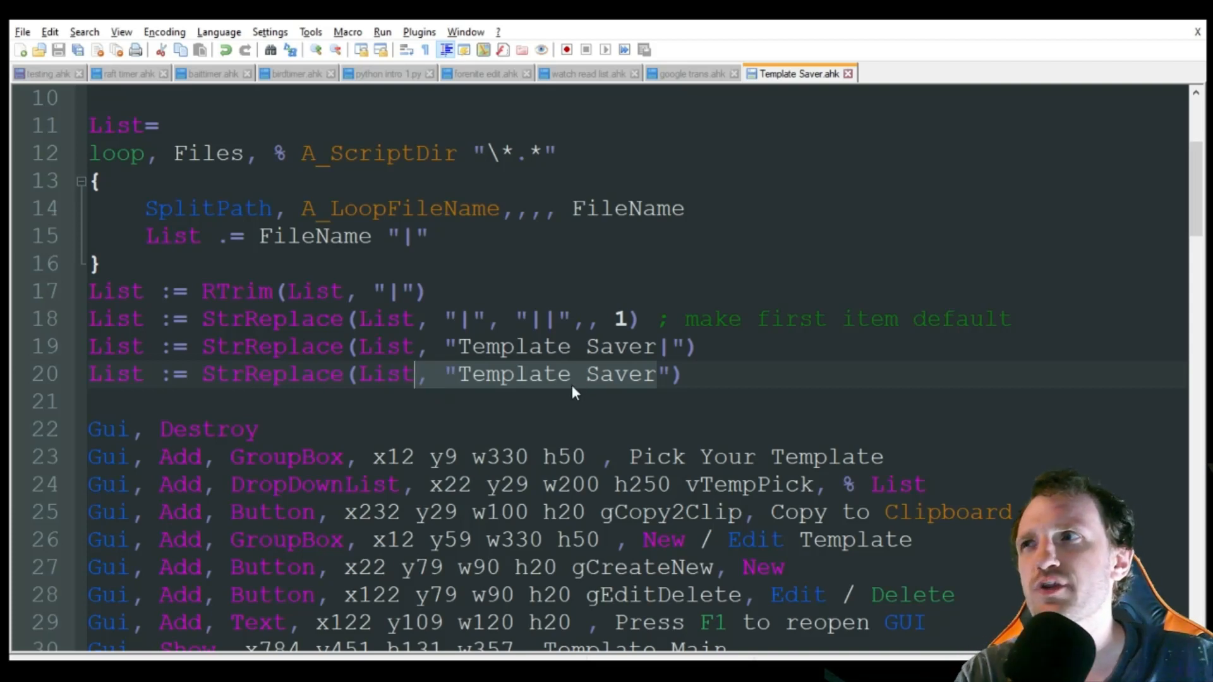
mouse_move(477, 379)
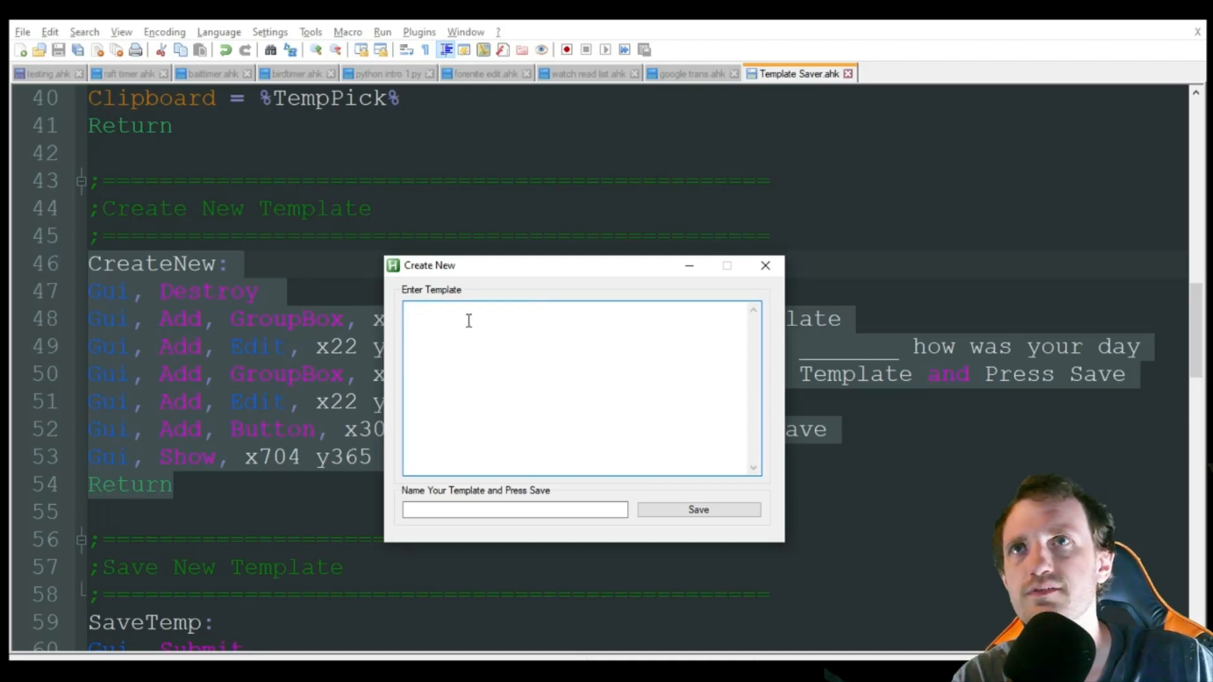
Enter the 'hey mr ___ how' fill-in-the-blank greeting text as the new template's body
left_click(486, 331)
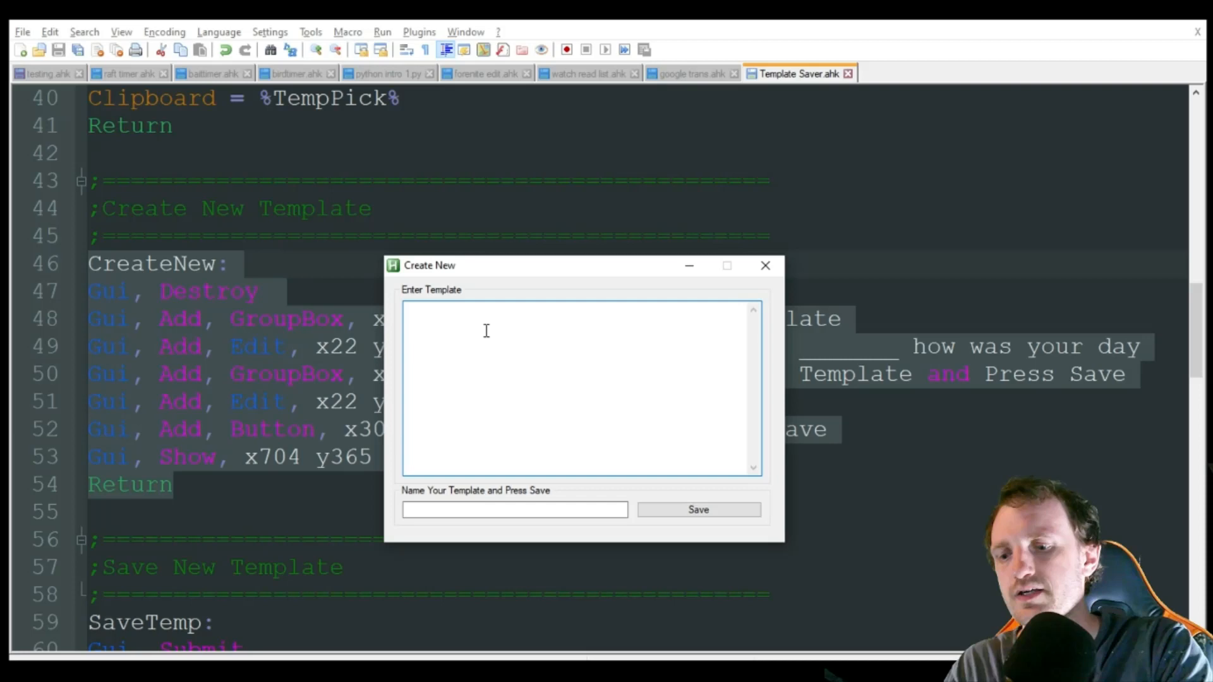
type("hey m")
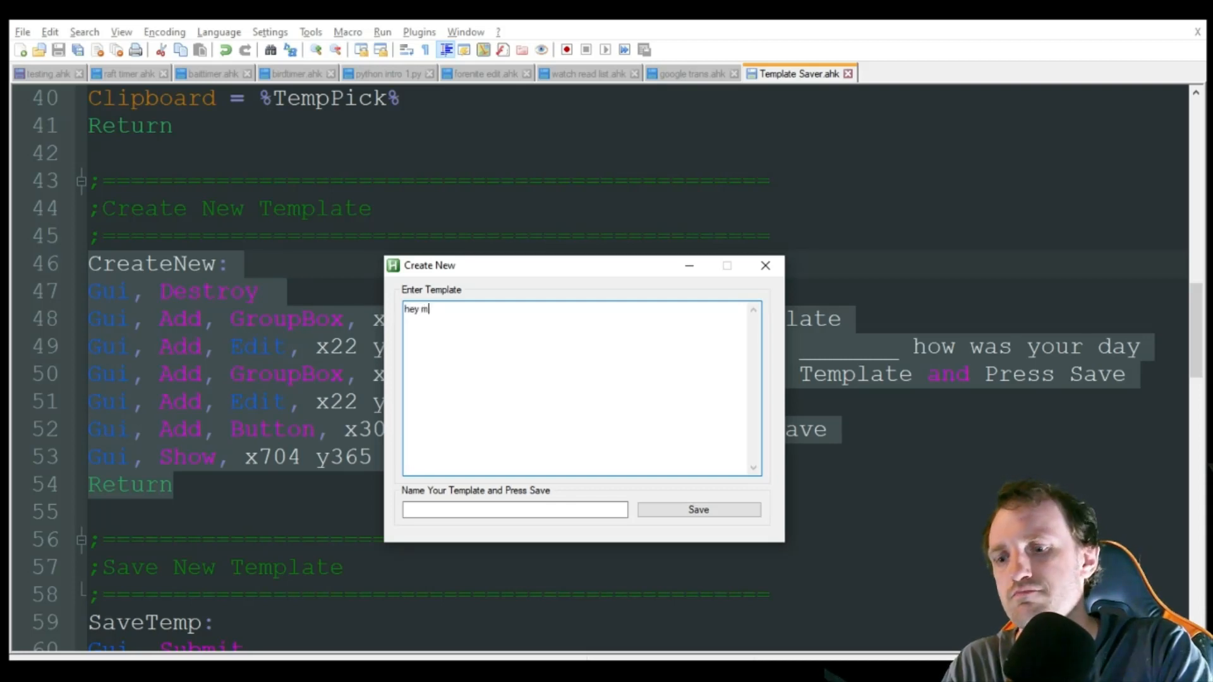
type("r ________")
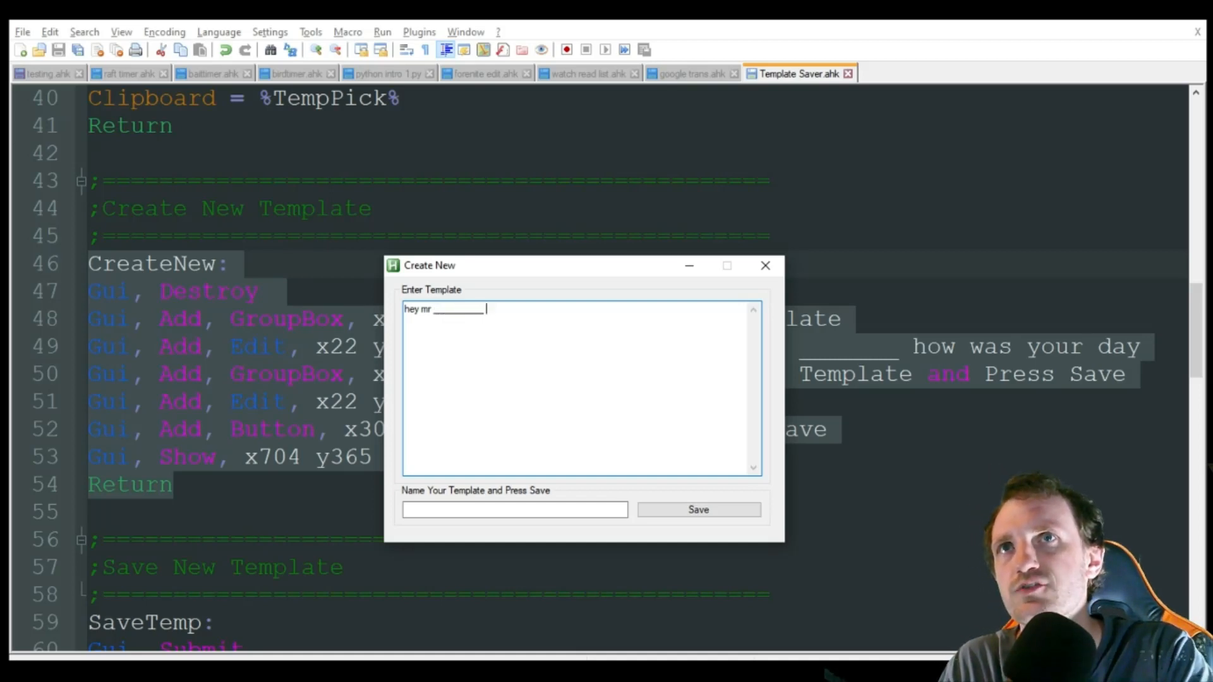
type("how was to the on the")
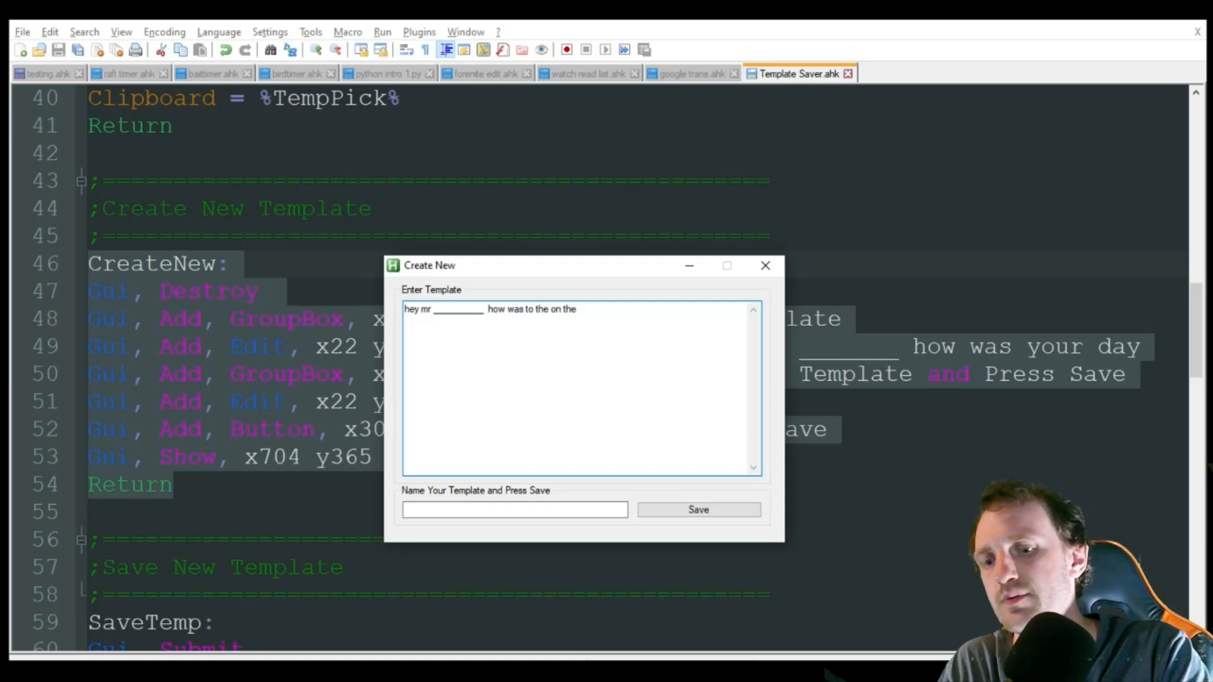
type("___?")
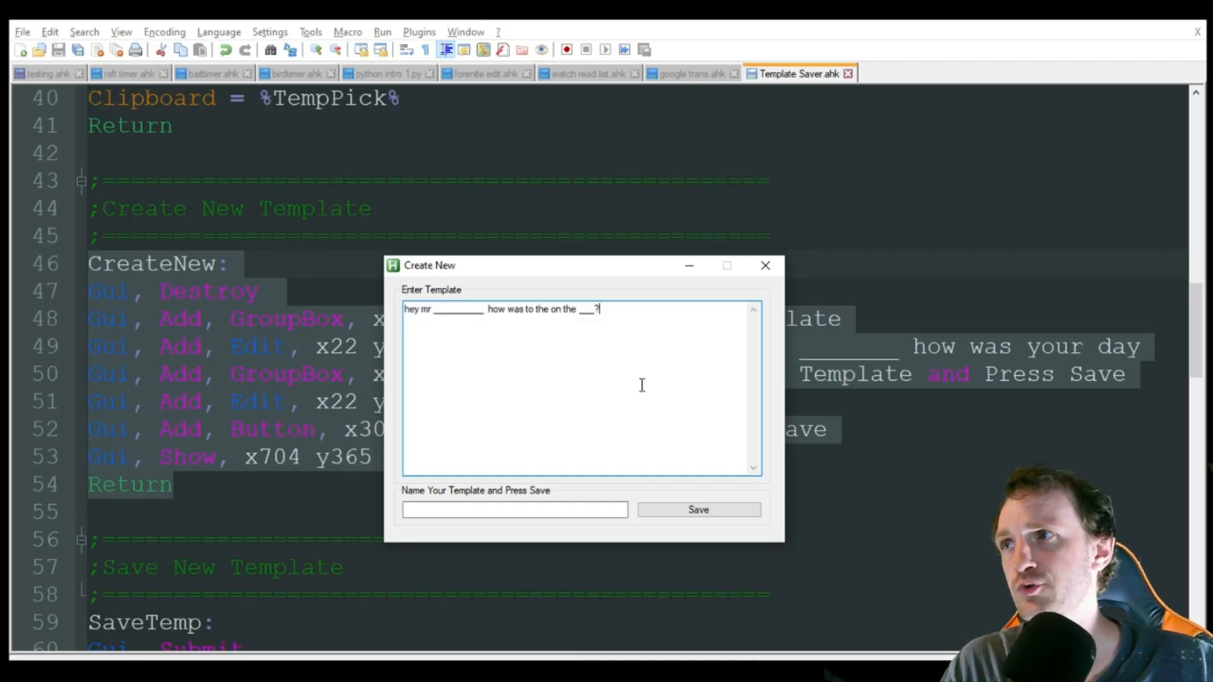
Name the template 'test 1 intro' and save it
left_click(513, 509)
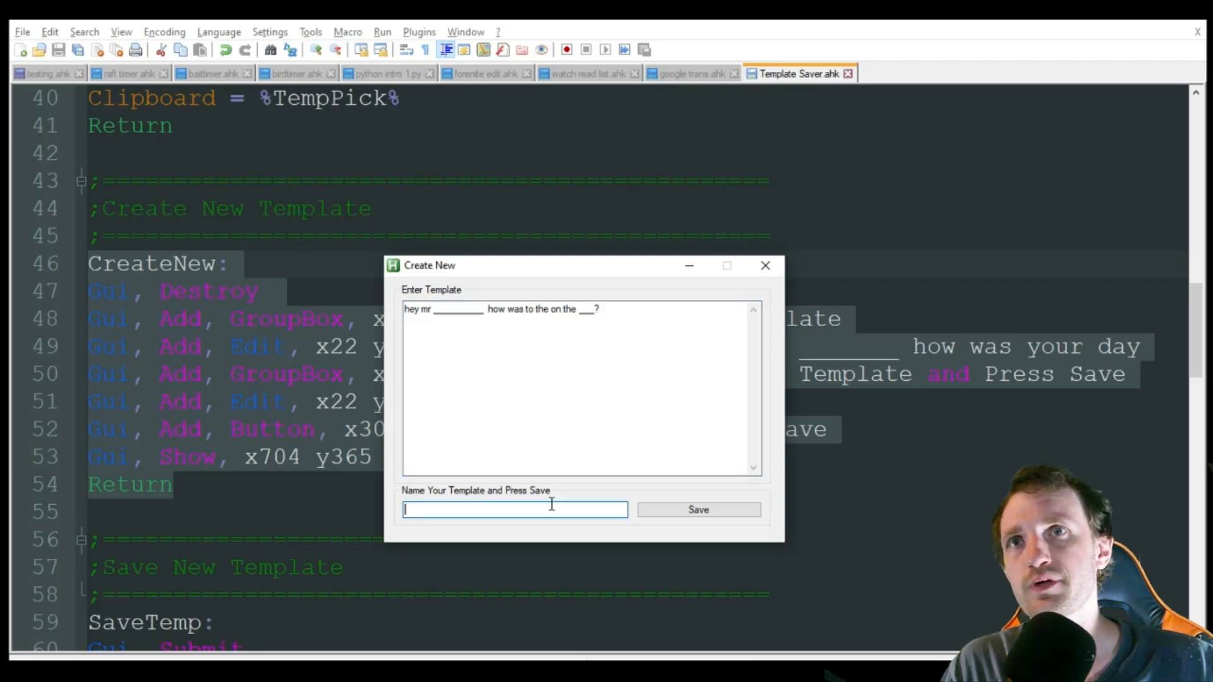
type("test 1 intro")
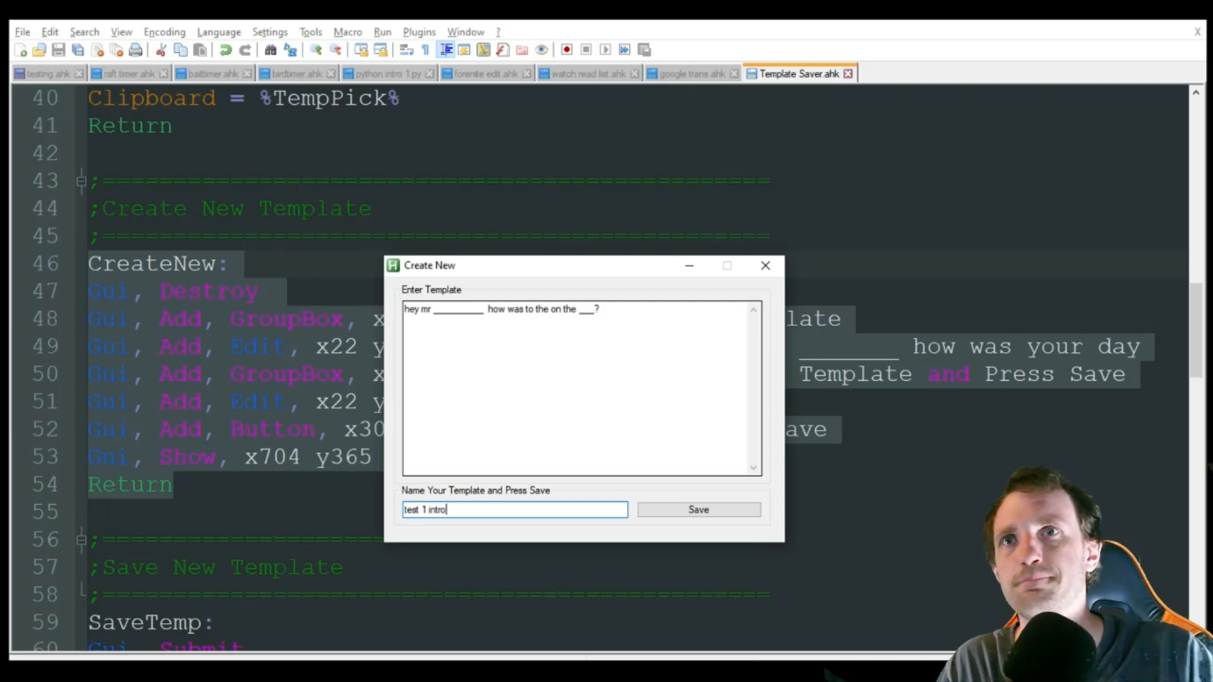
mouse_move(676, 440)
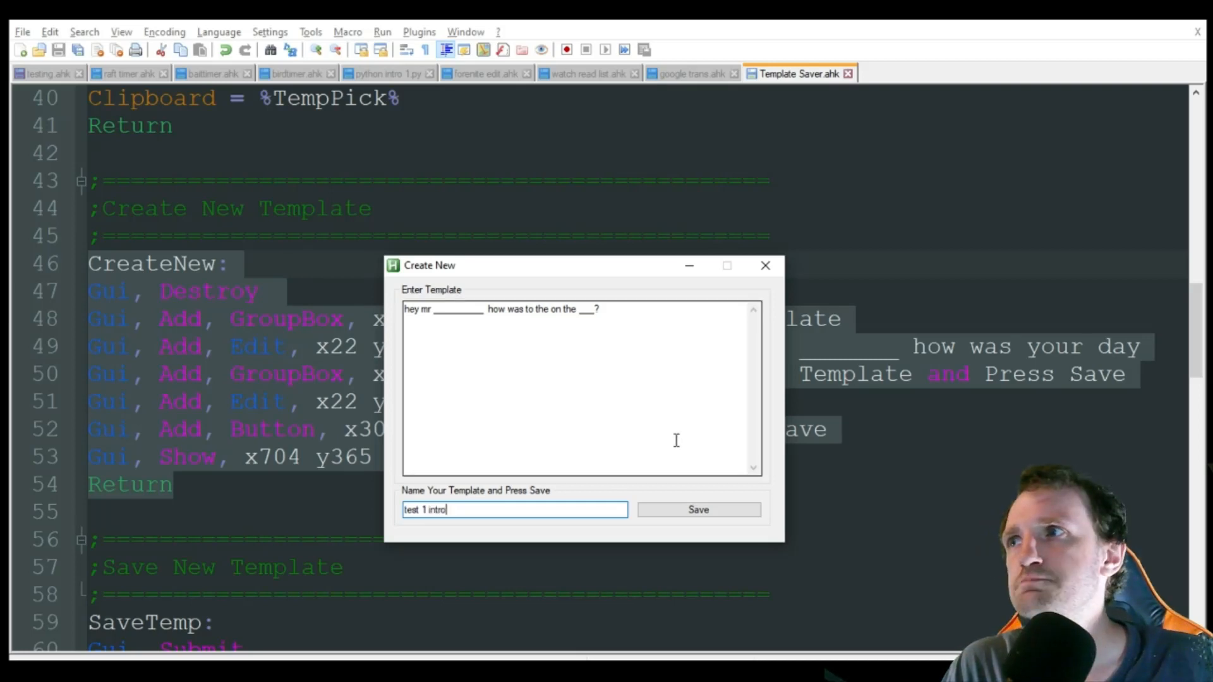
left_click(699, 510)
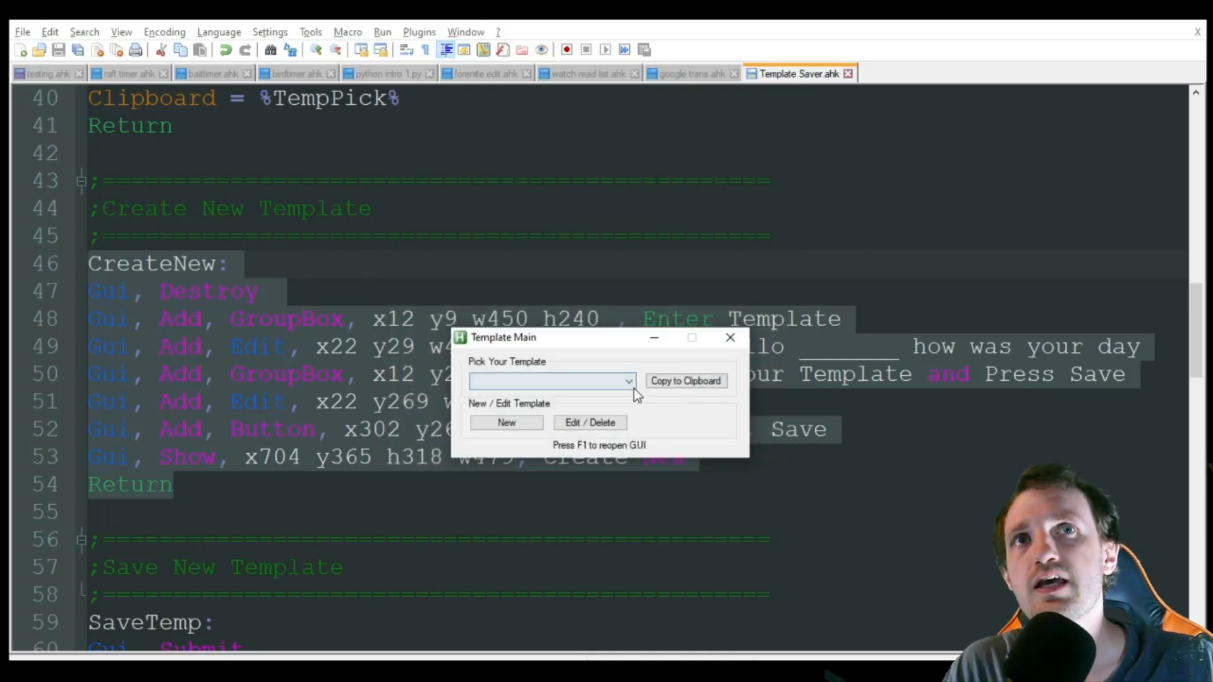
Copy the 'test 1 intro' template into a new blank Notepad++ tab and bring up the Edit / Delete window
left_click(627, 381)
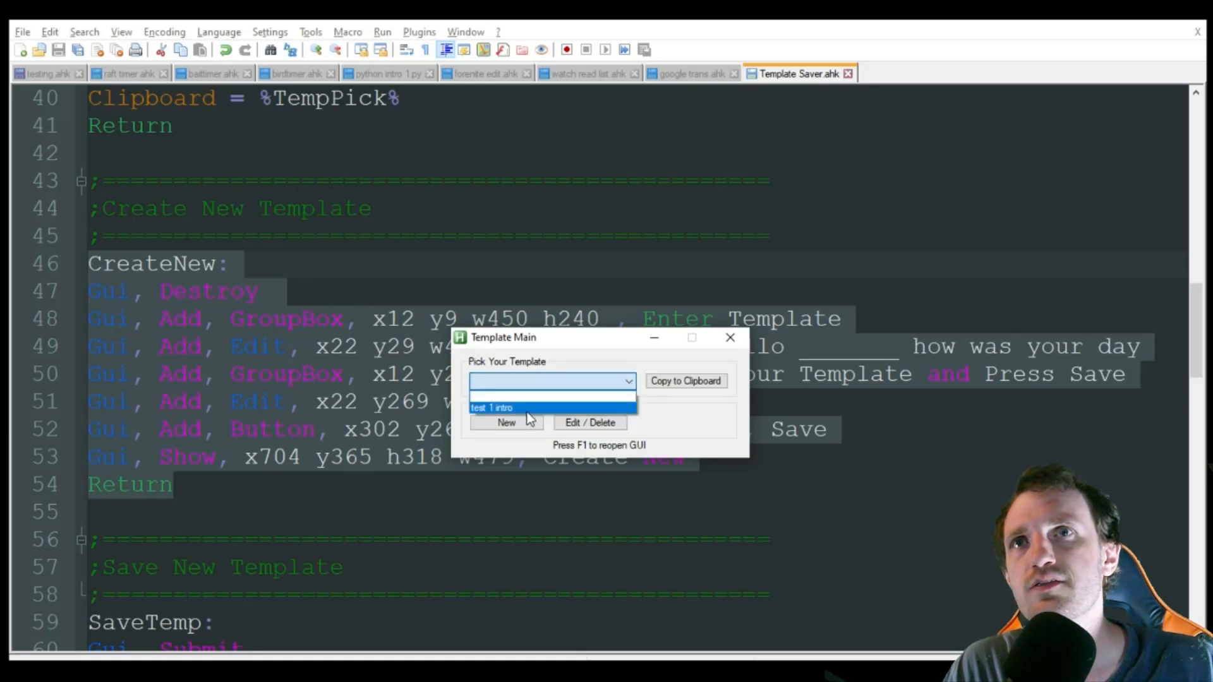
mouse_move(510, 417)
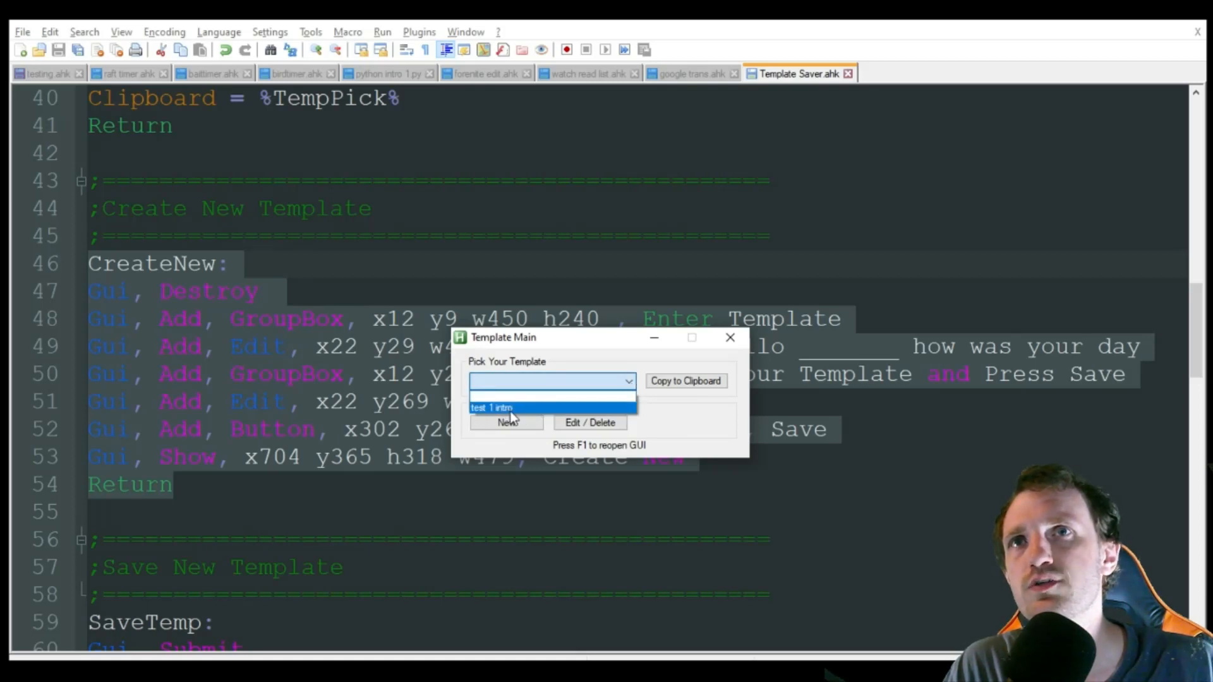
left_click(491, 407)
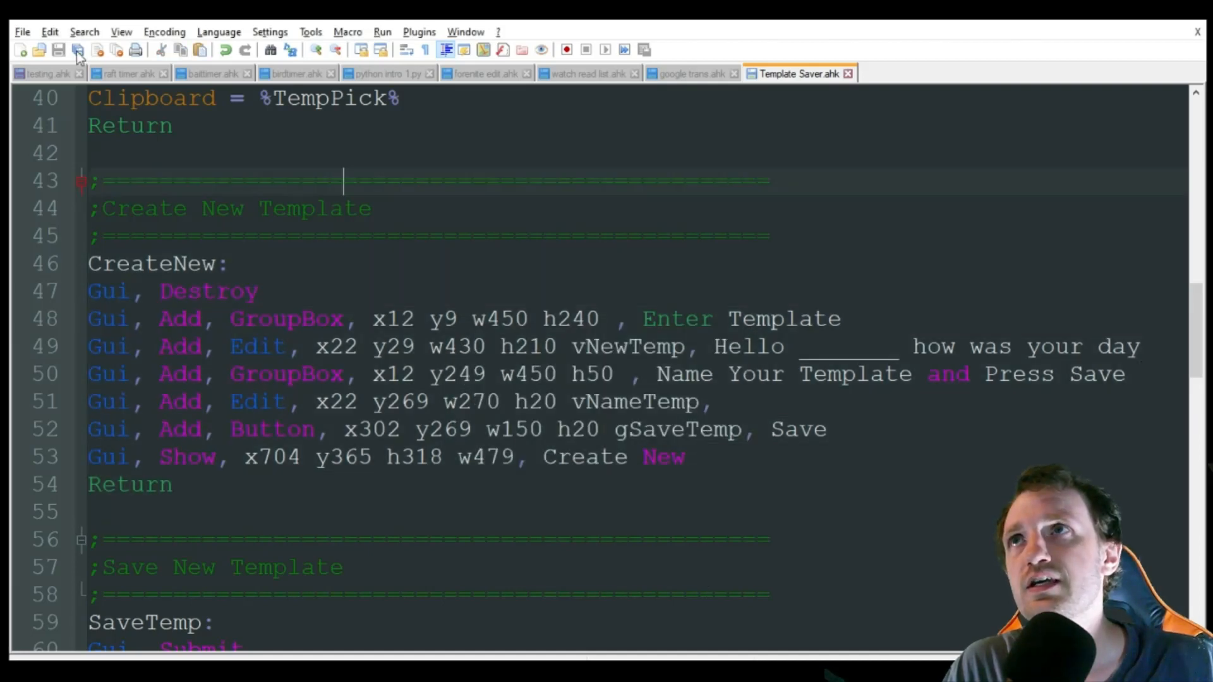
left_click(20, 48)
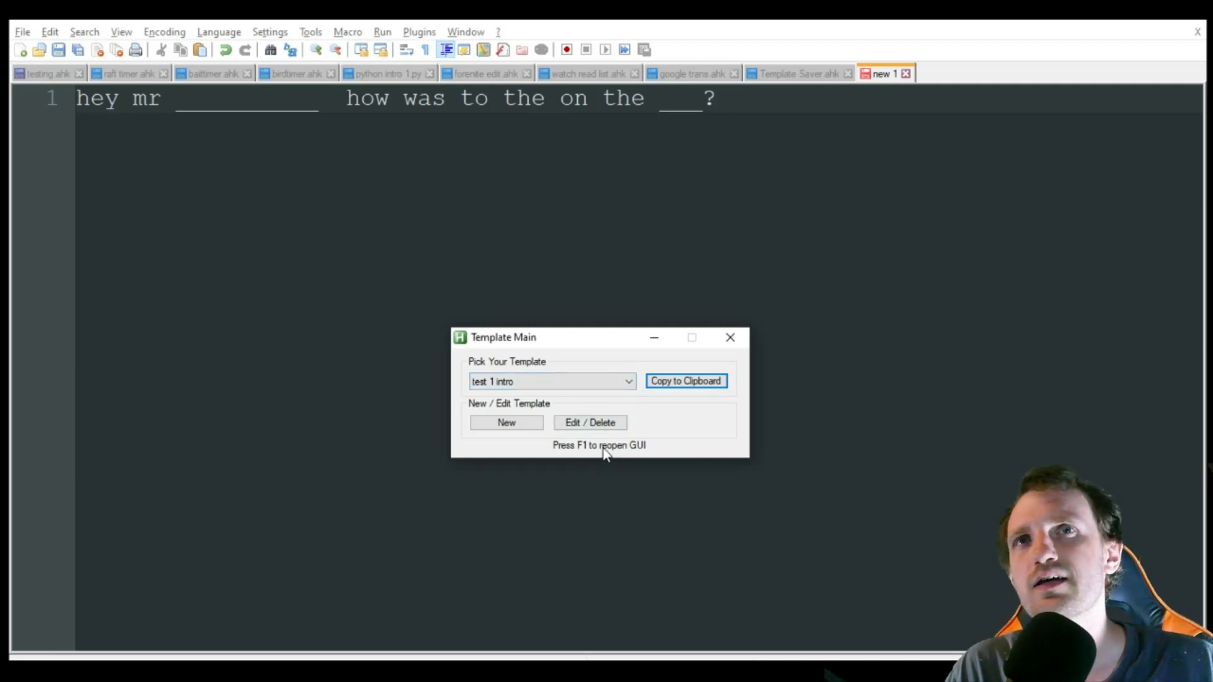
mouse_move(589, 407)
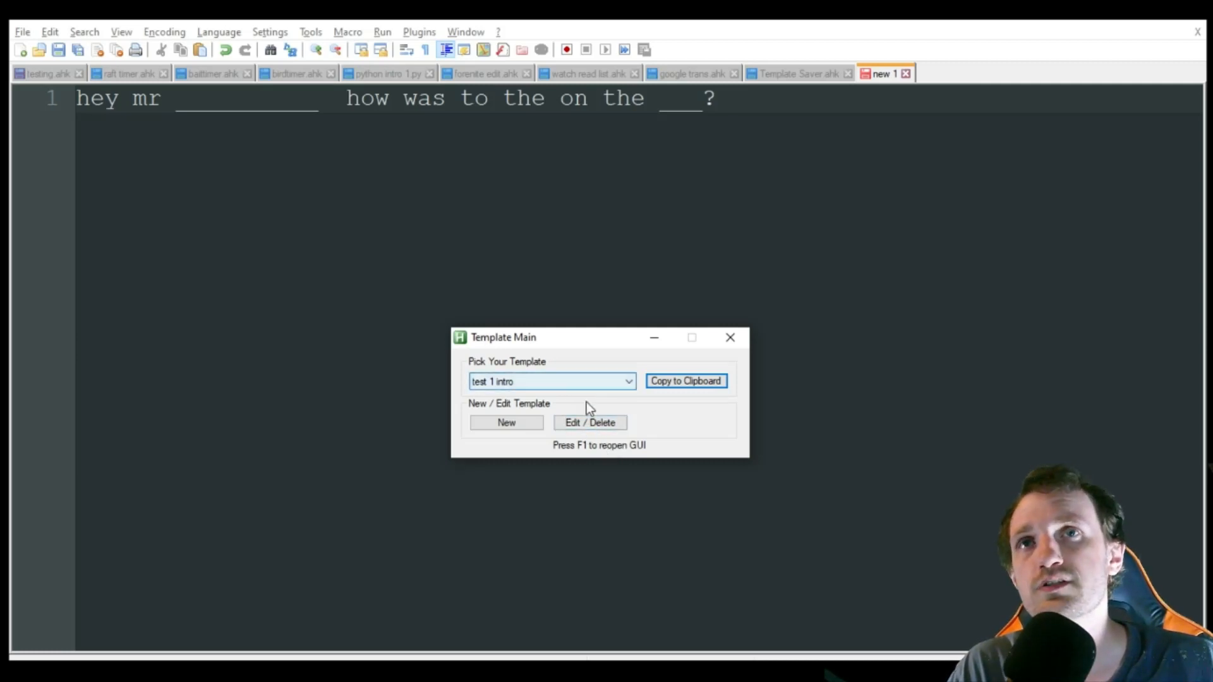
left_click(591, 422)
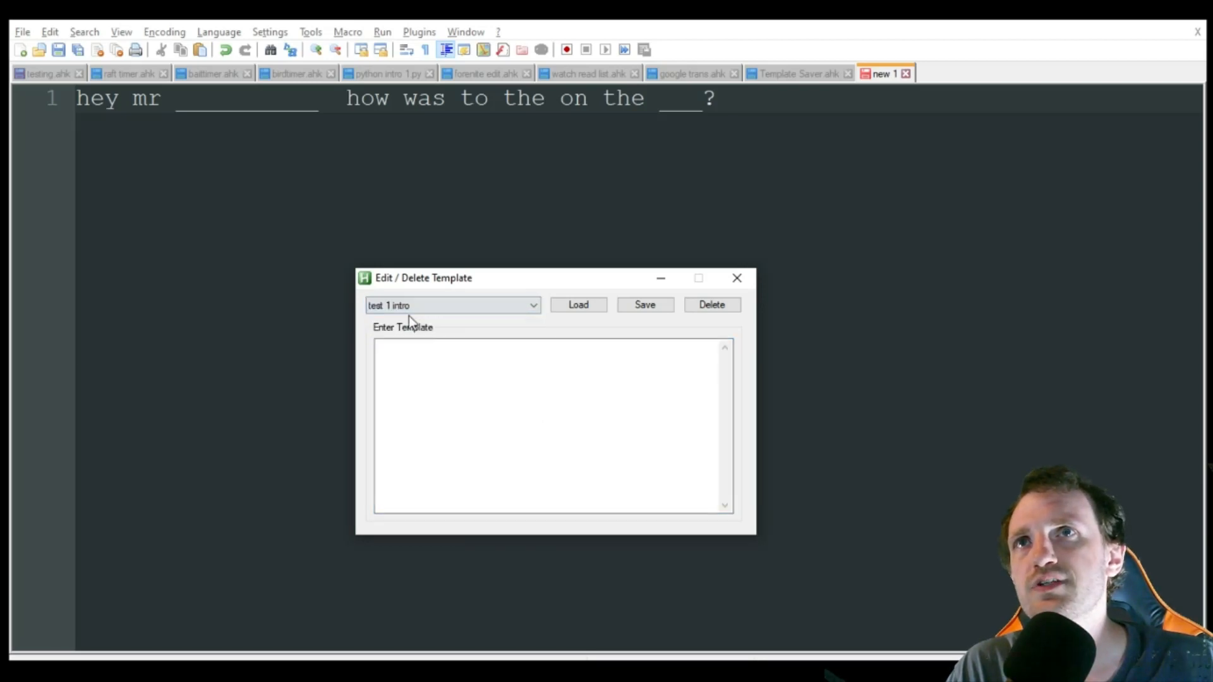
Load 'test 1 intro', add the line 'call me back now or else', and save the change
left_click(579, 304)
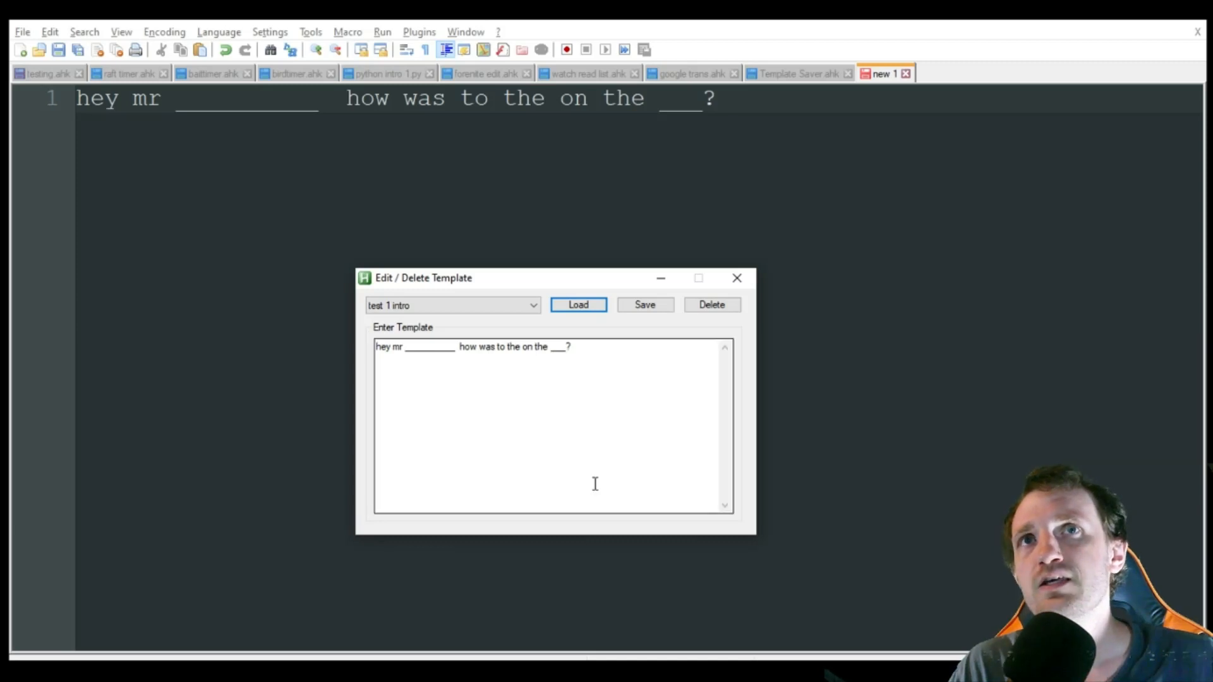
mouse_move(645, 434)
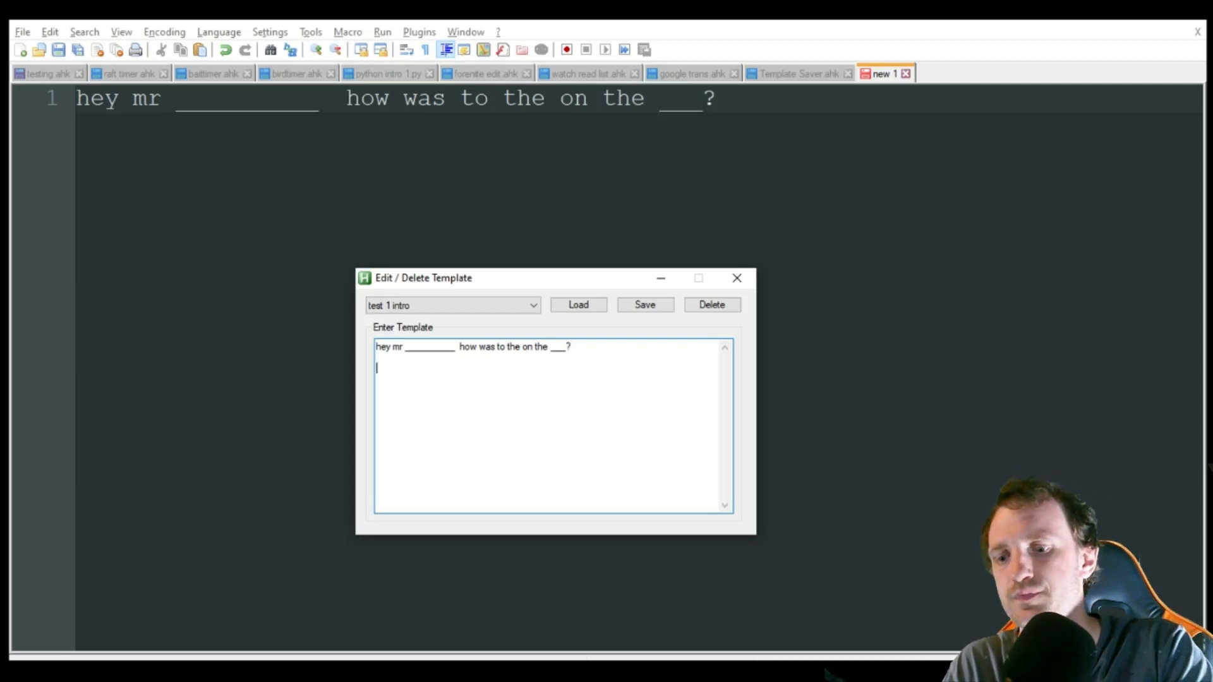
type("call me back")
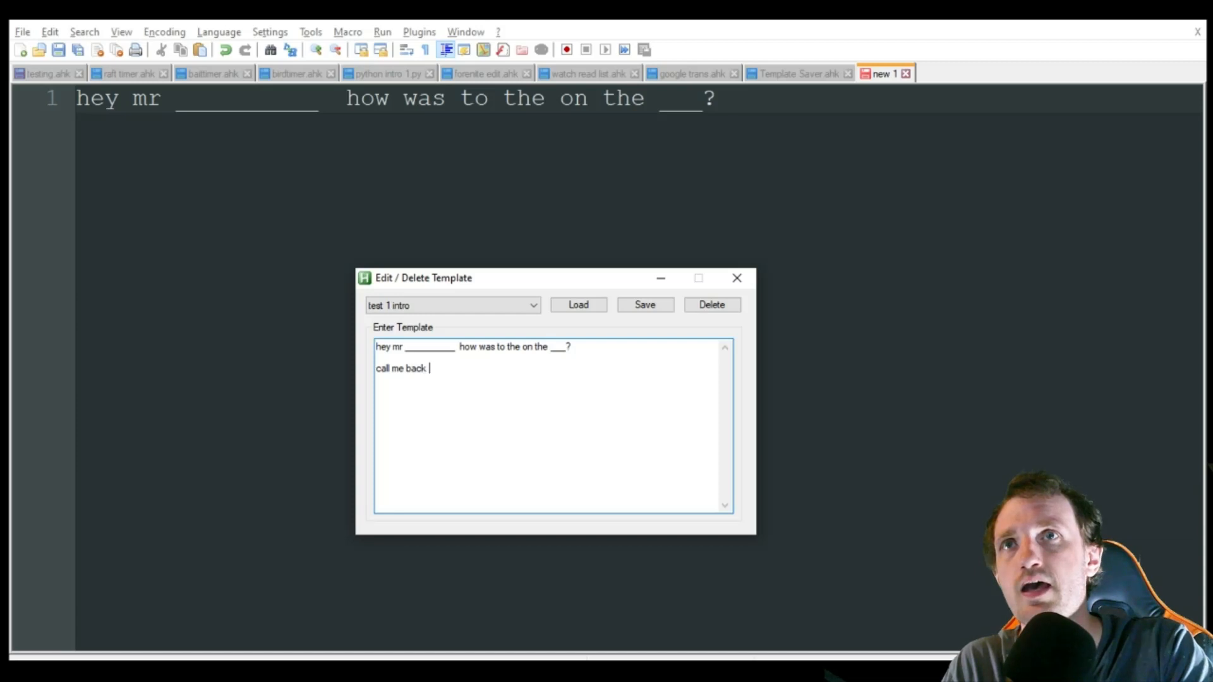
type("now or else")
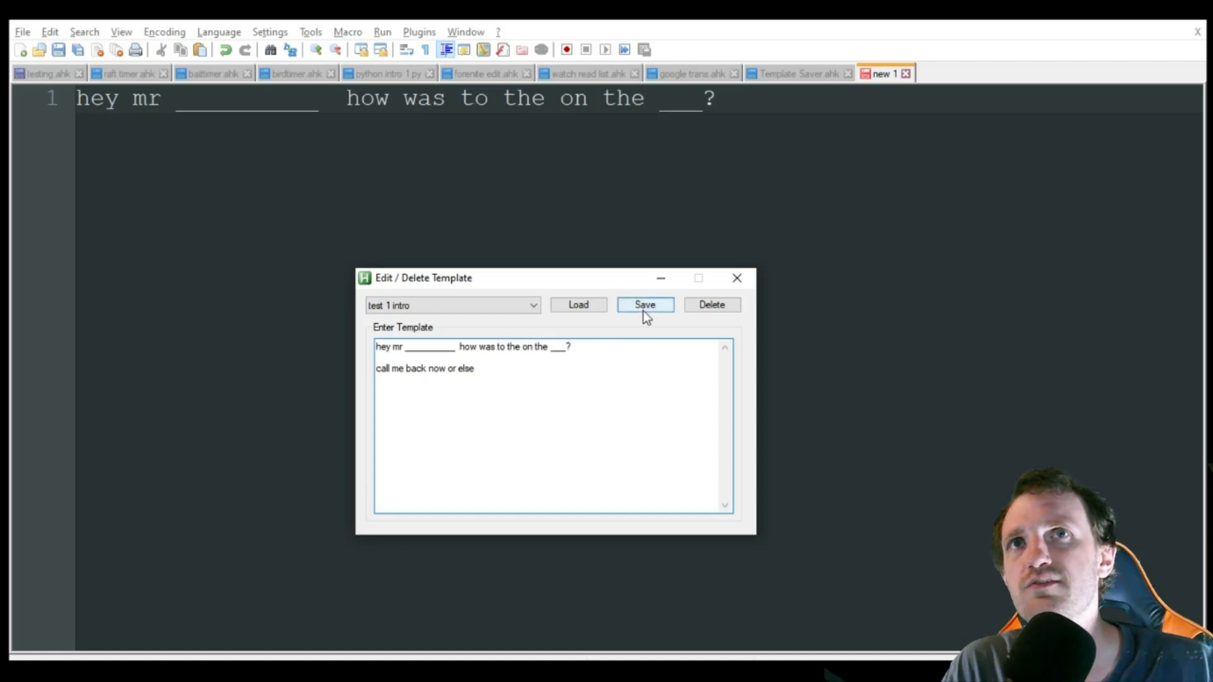
left_click(644, 305)
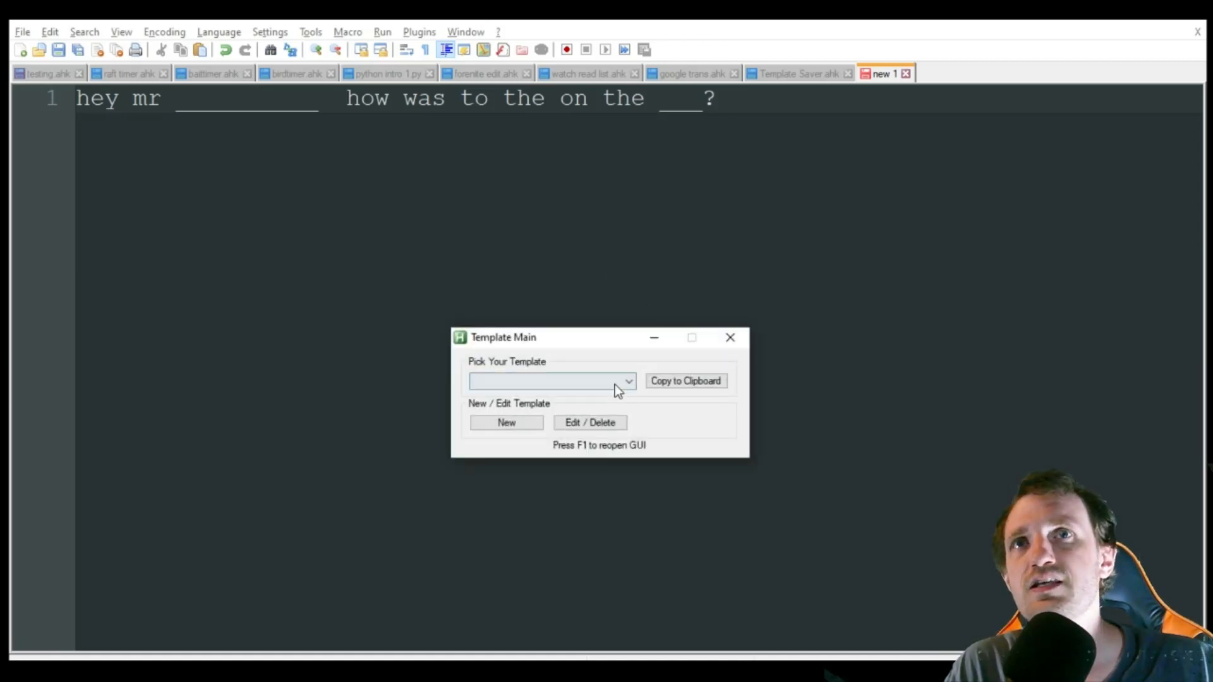
left_click(551, 381)
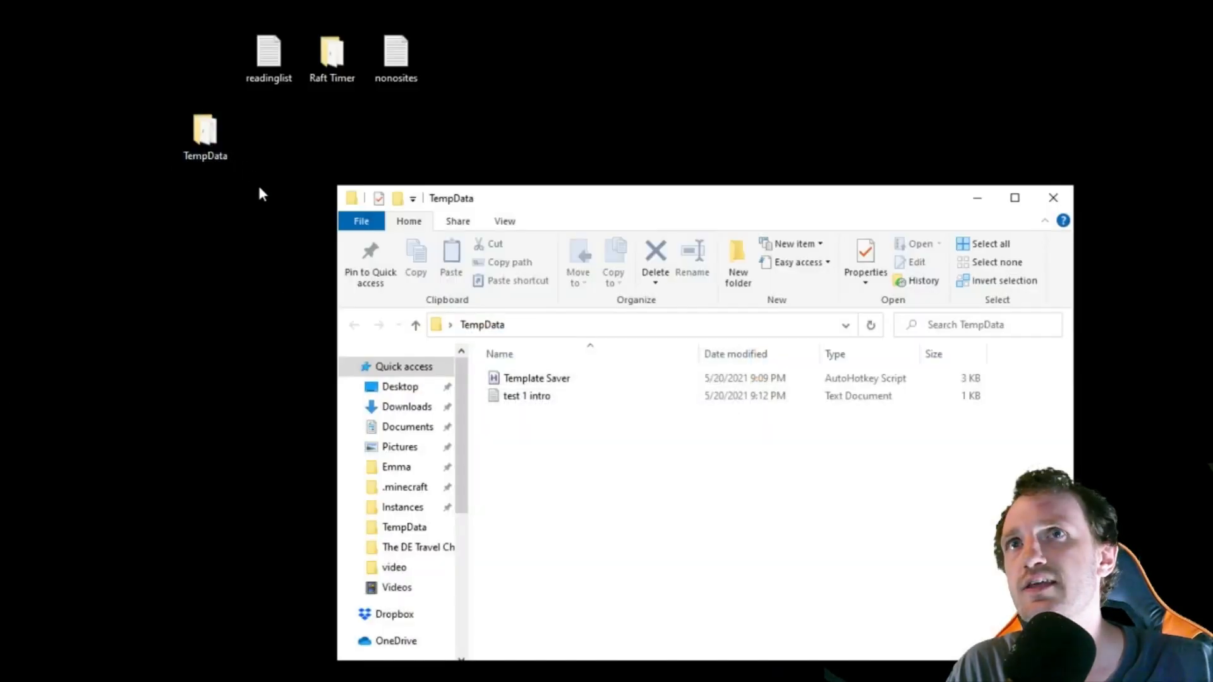
Close the TempData Explorer window, returning to the desktop
left_click(519, 396)
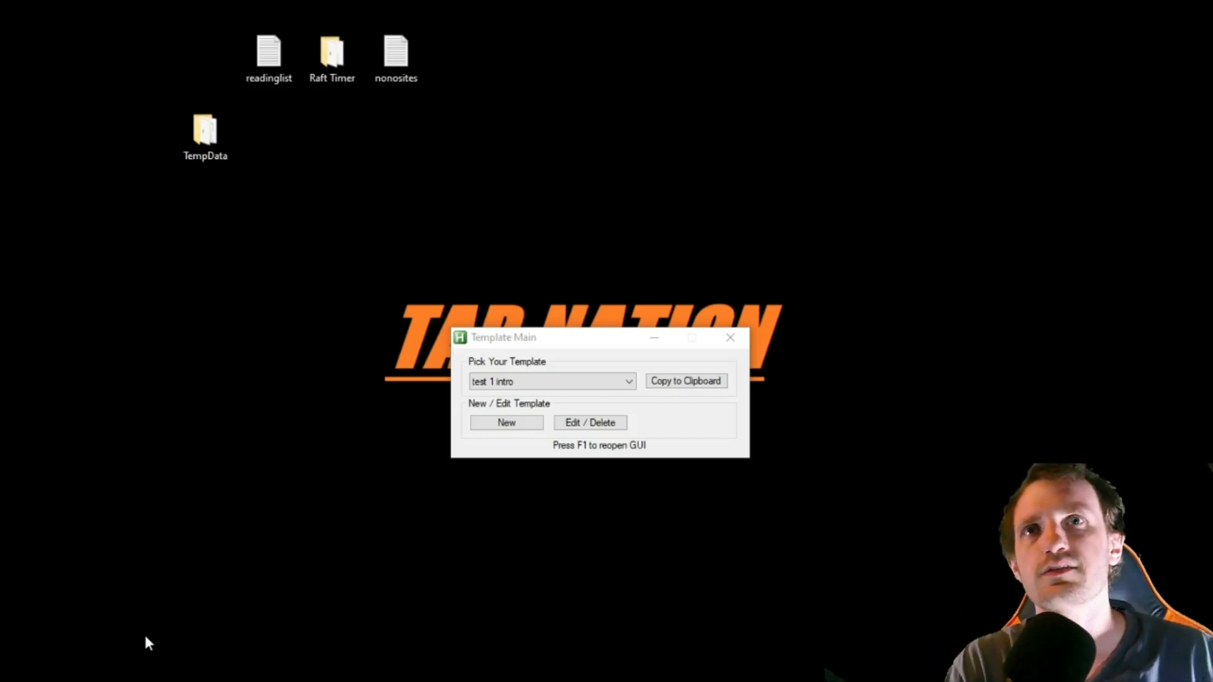
mouse_move(307, 574)
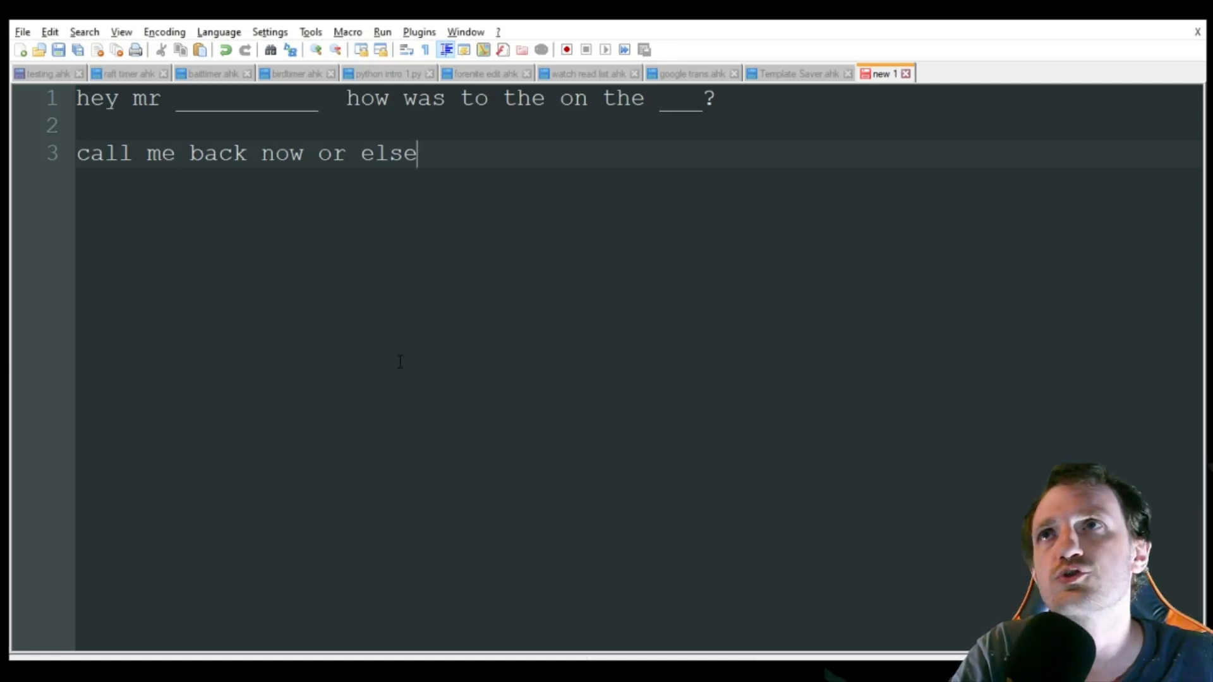
mouse_move(910, 76)
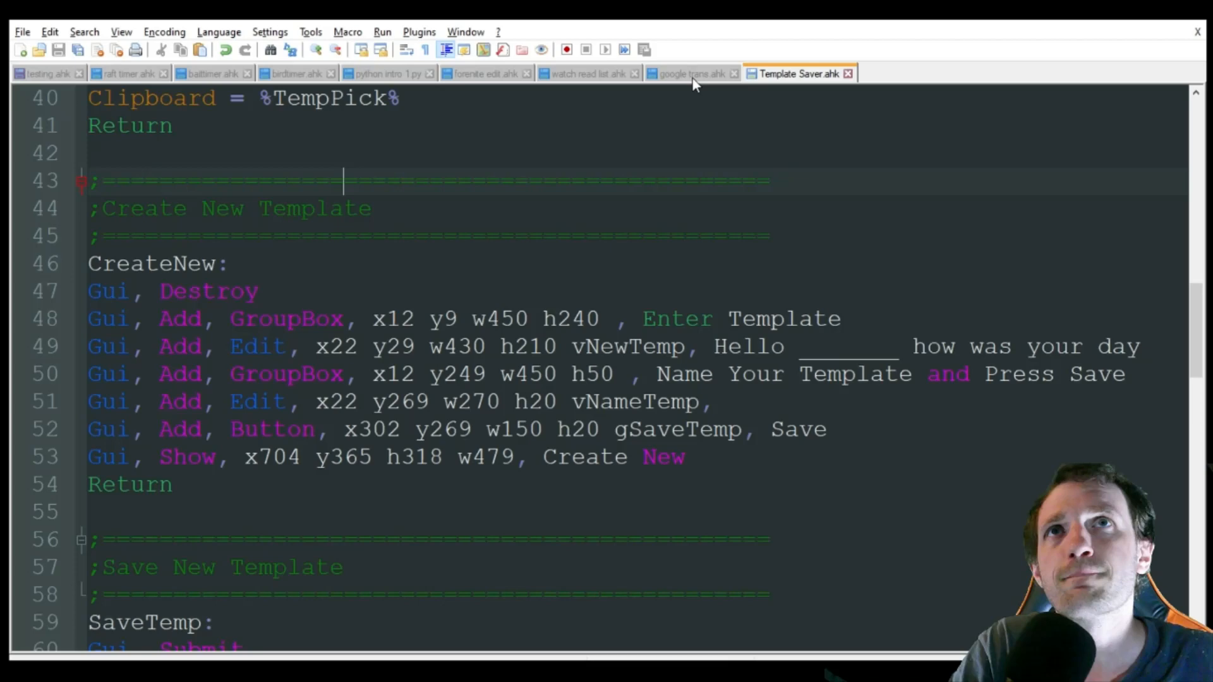
Switch to the google trans.ahk script, then search 'google translate' in the browser
left_click(691, 73)
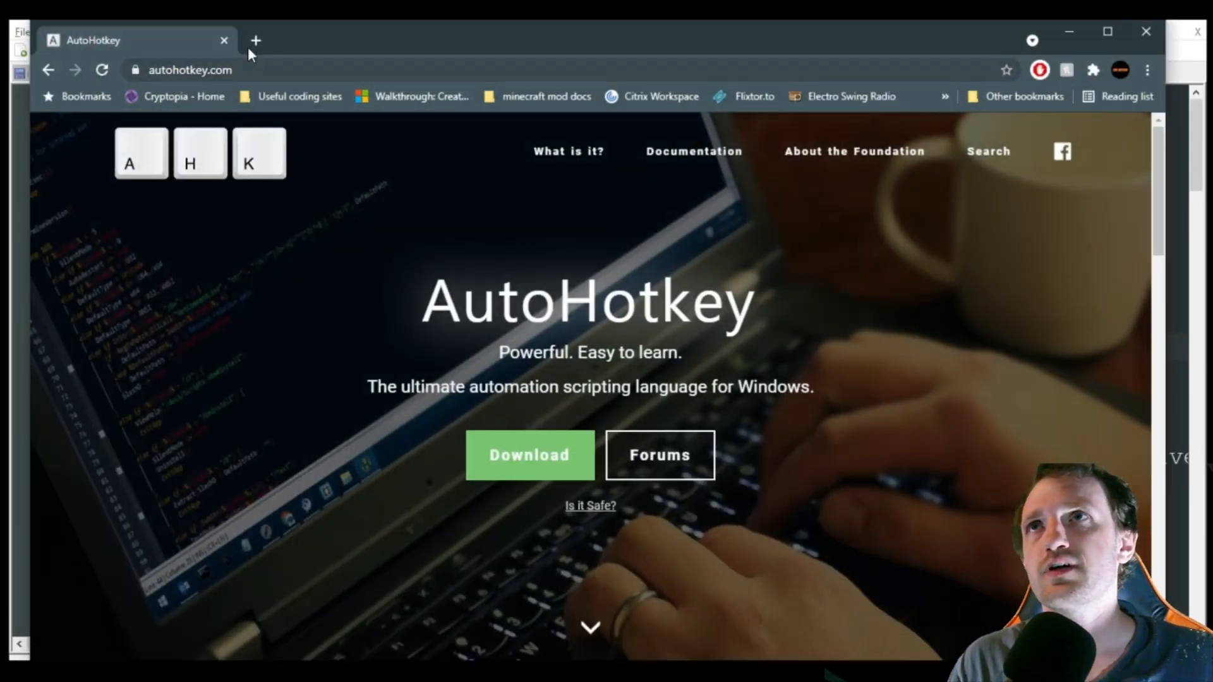
left_click(189, 70)
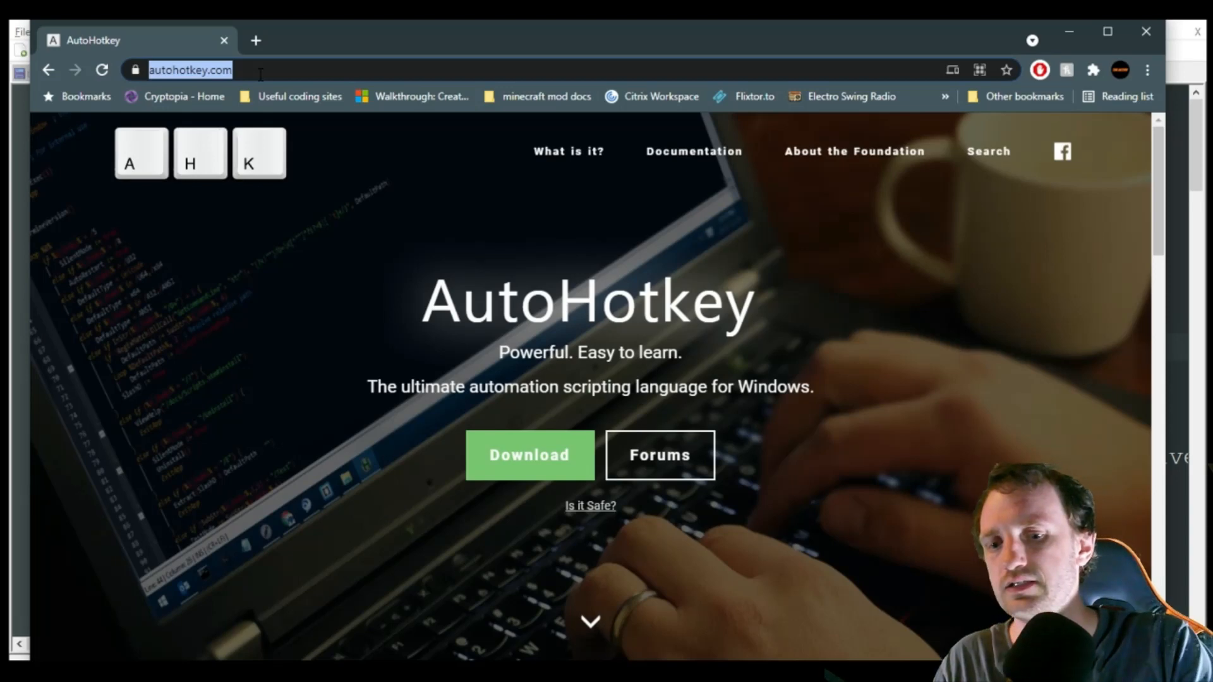
type("google")
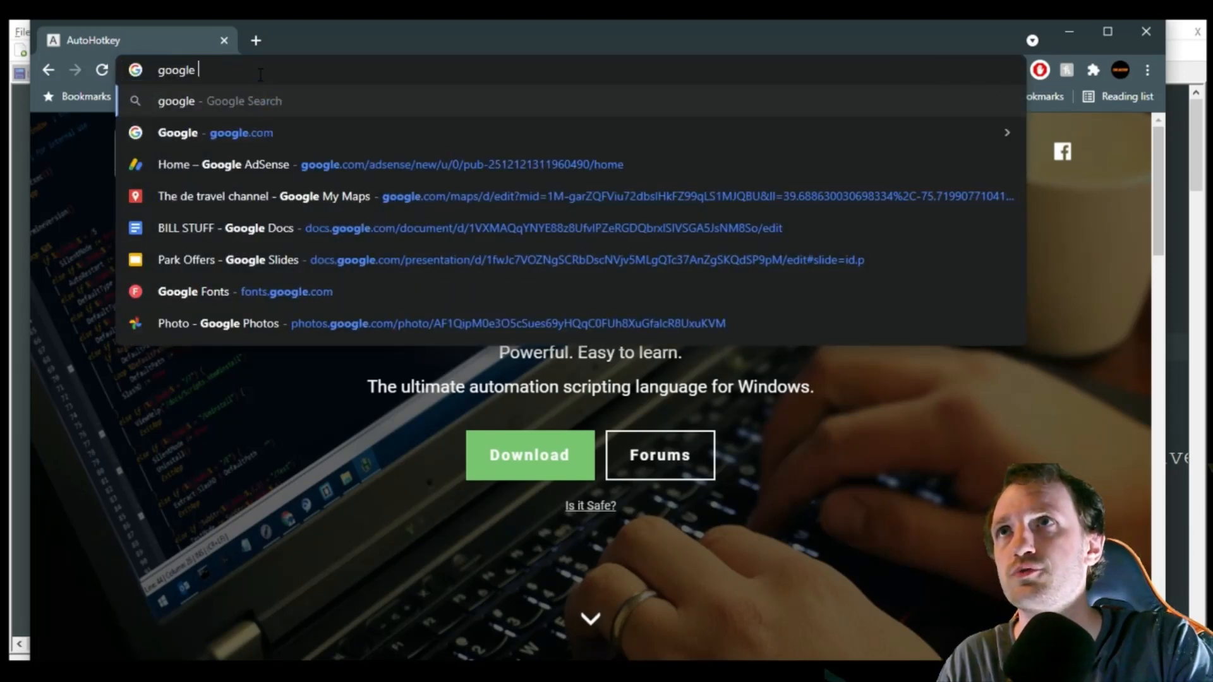
type("google translate")
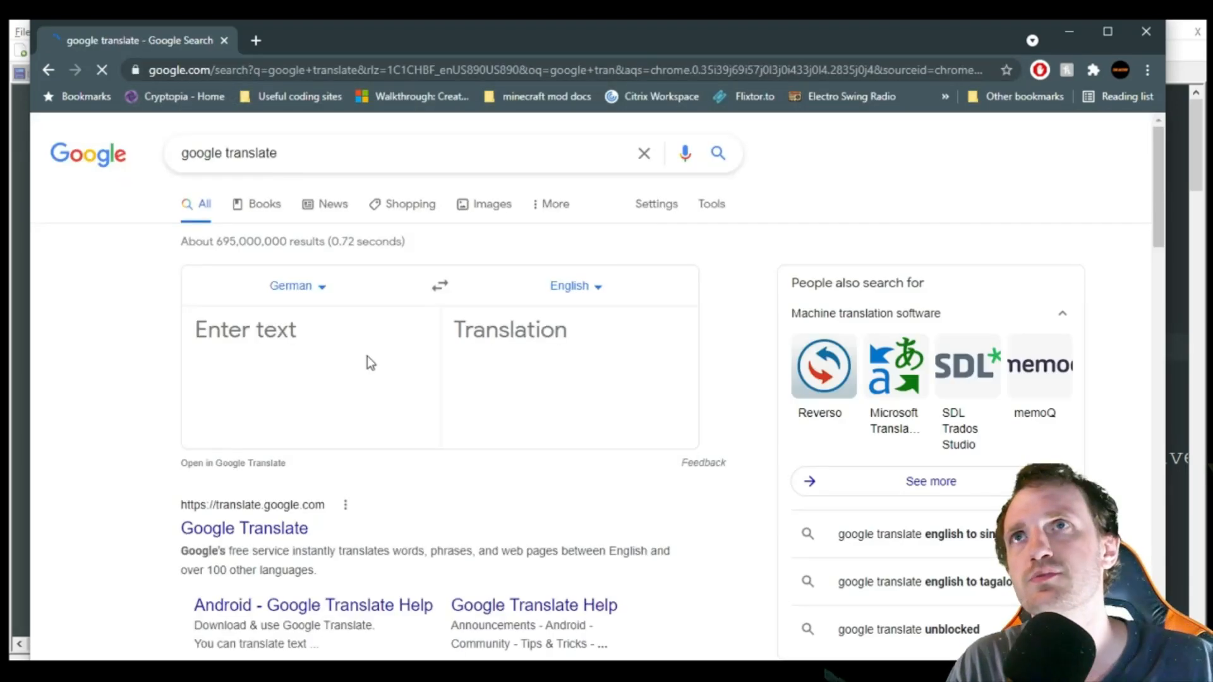
Enter the English test sentence asking how your day was into the source box
left_click(301, 337)
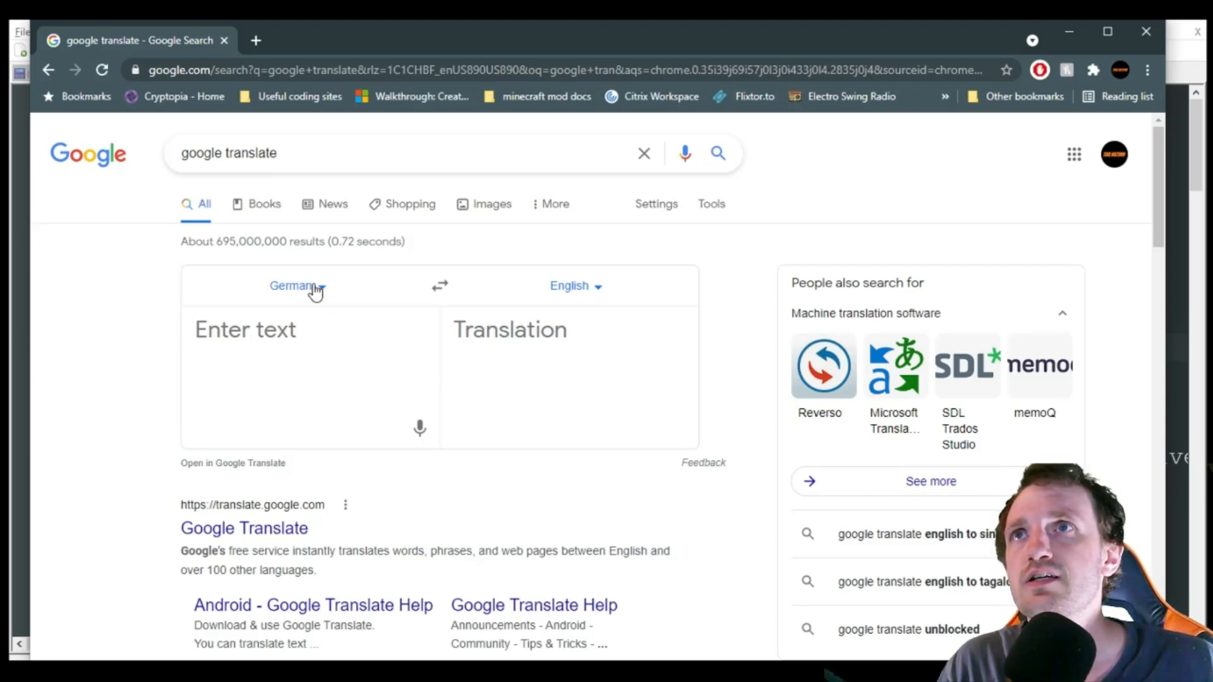
left_click(293, 287)
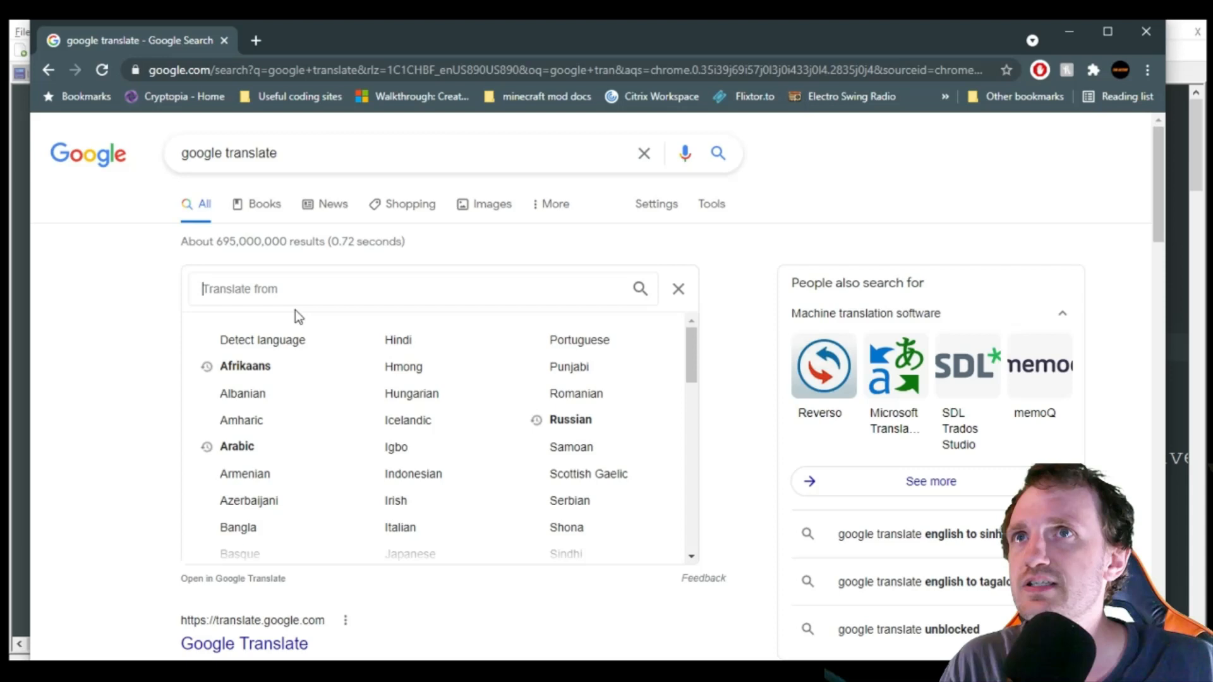
mouse_move(340, 421)
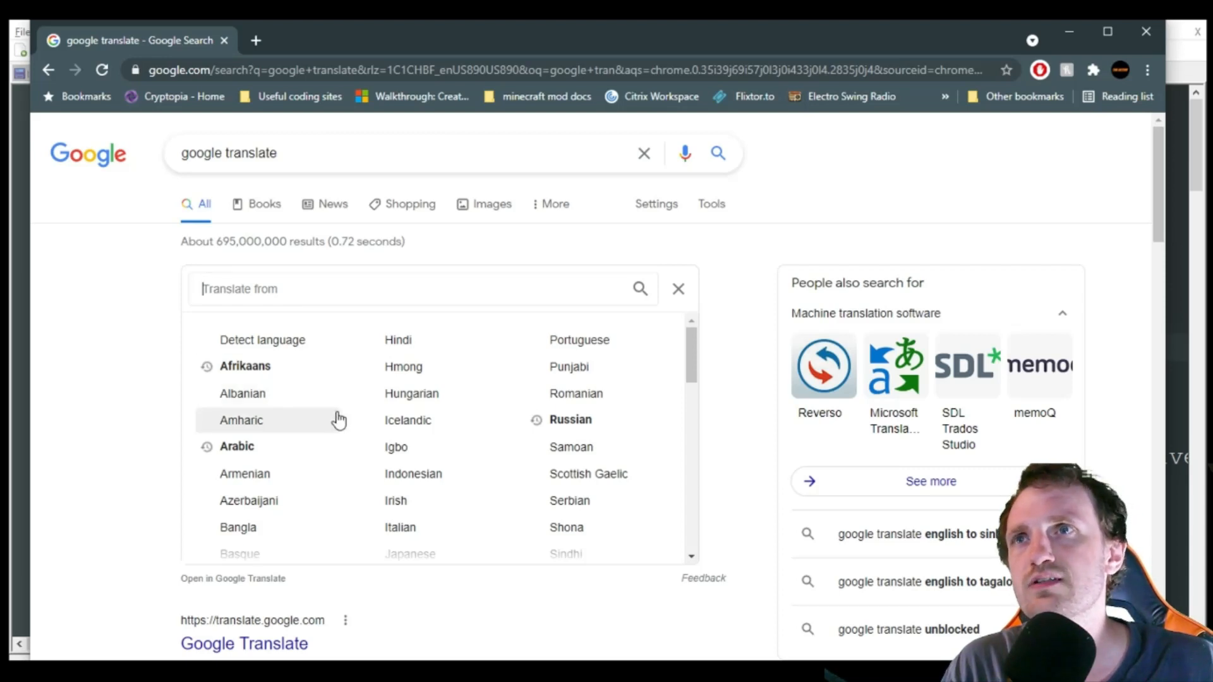
mouse_move(303, 364)
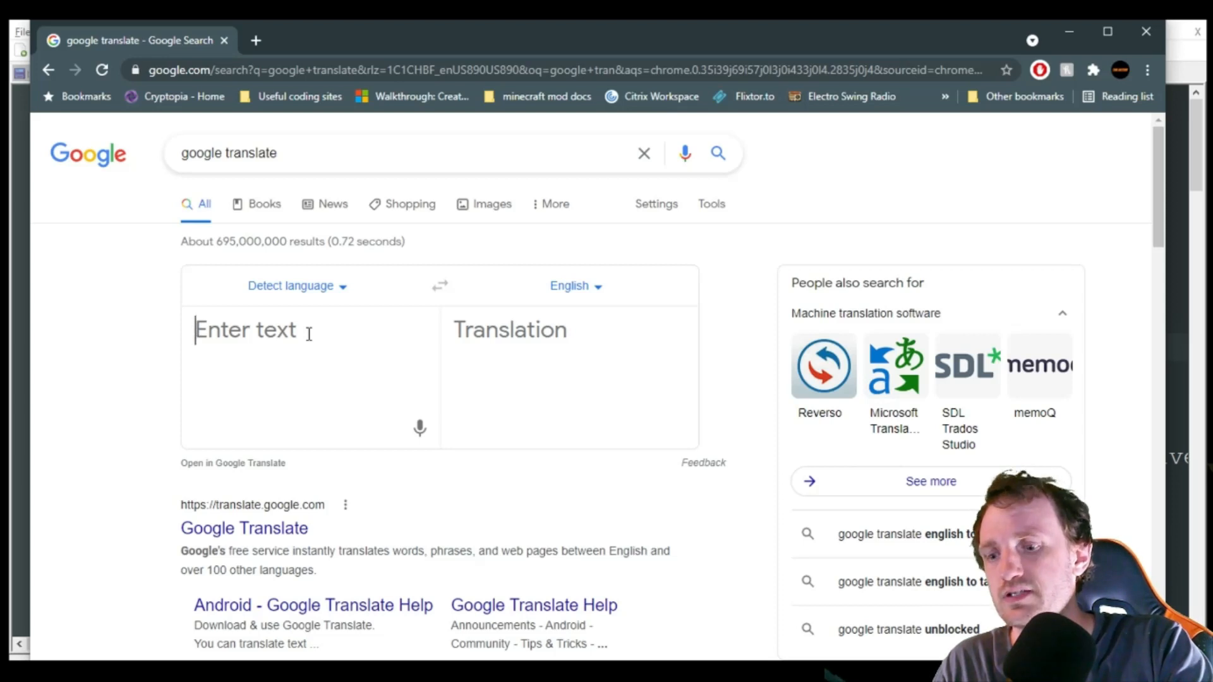
type("he")
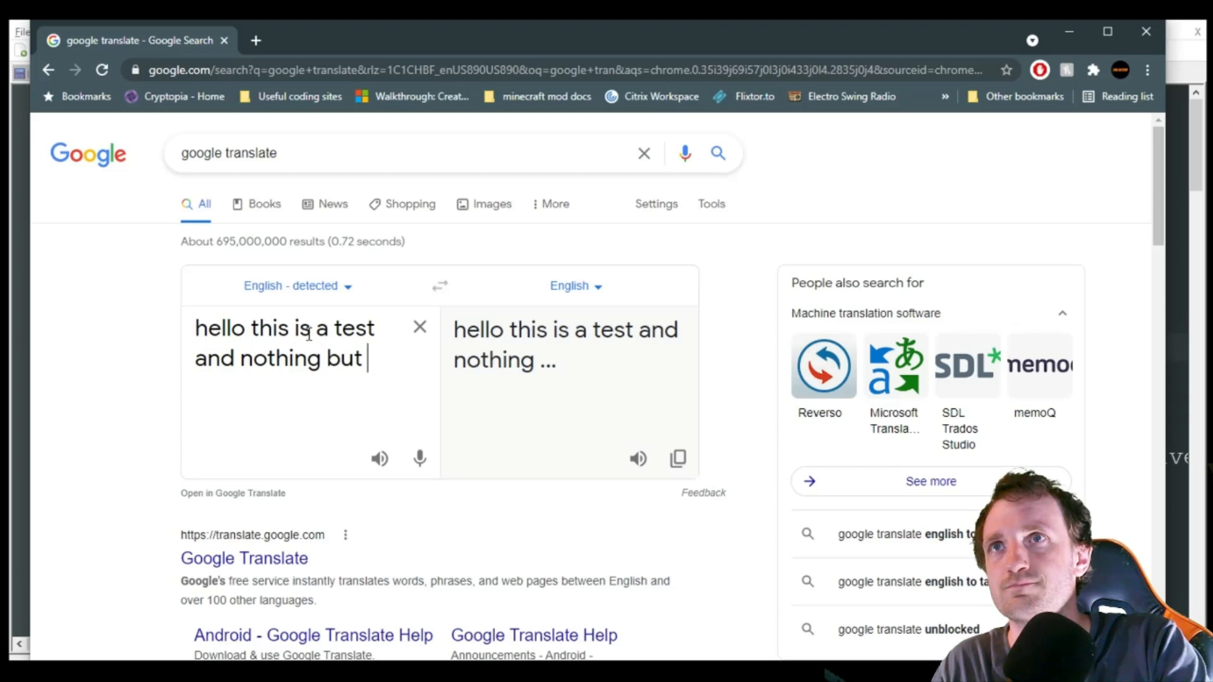
type("a test. how was")
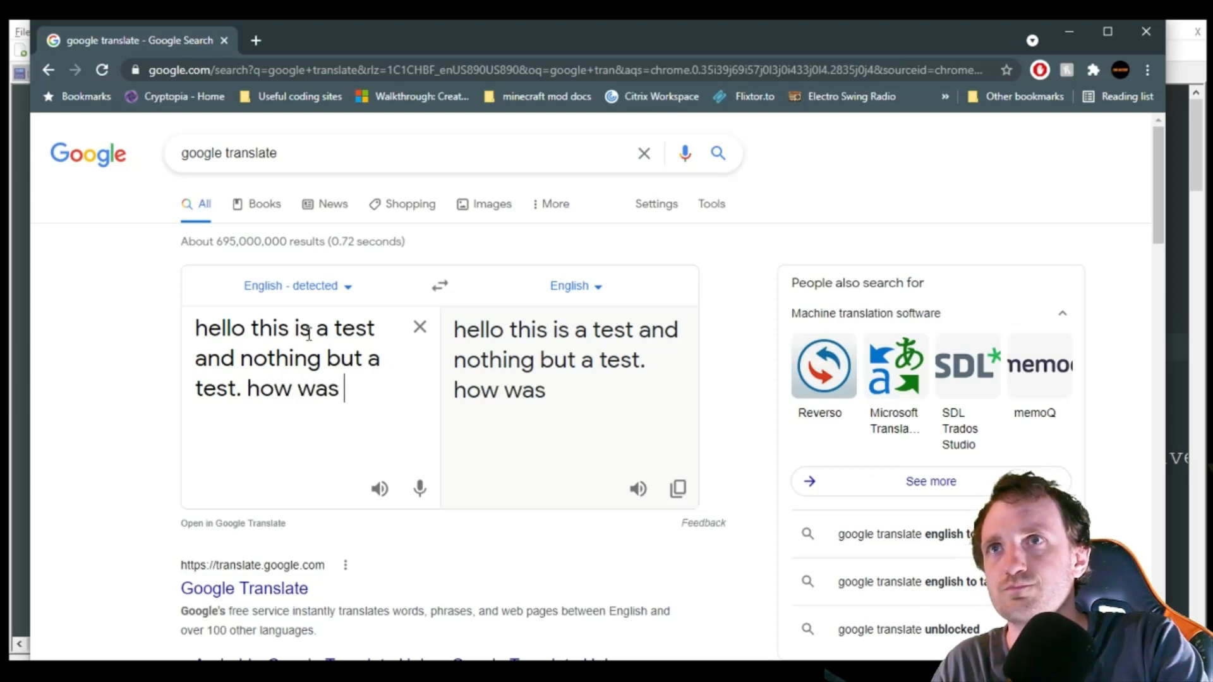
type("your day?")
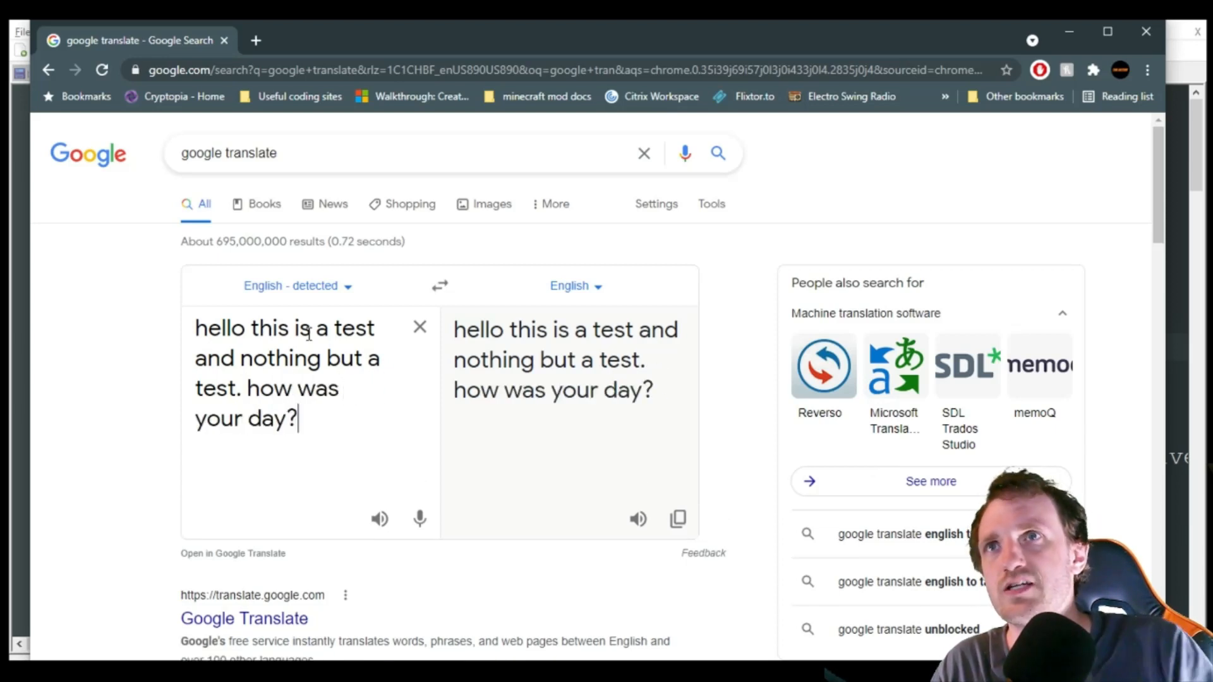
Set the target language to Turkish (after trying Chinese Simplified) and select the Turkish translation
left_click(569, 285)
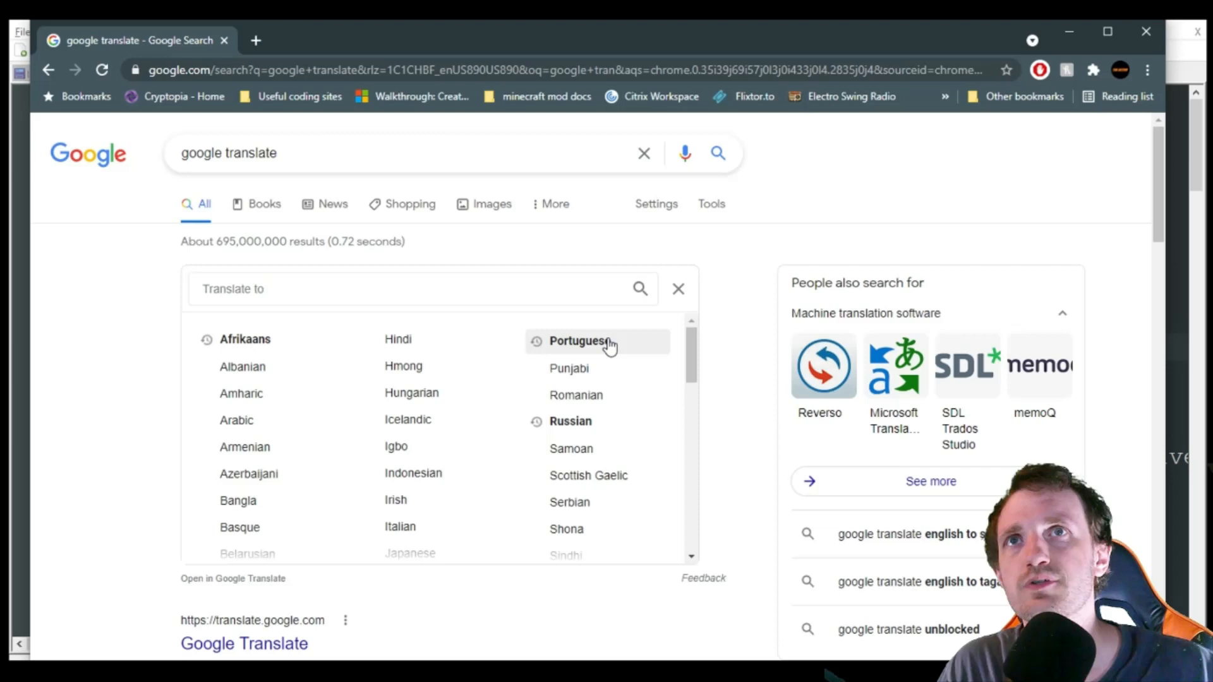
scroll("down", 3)
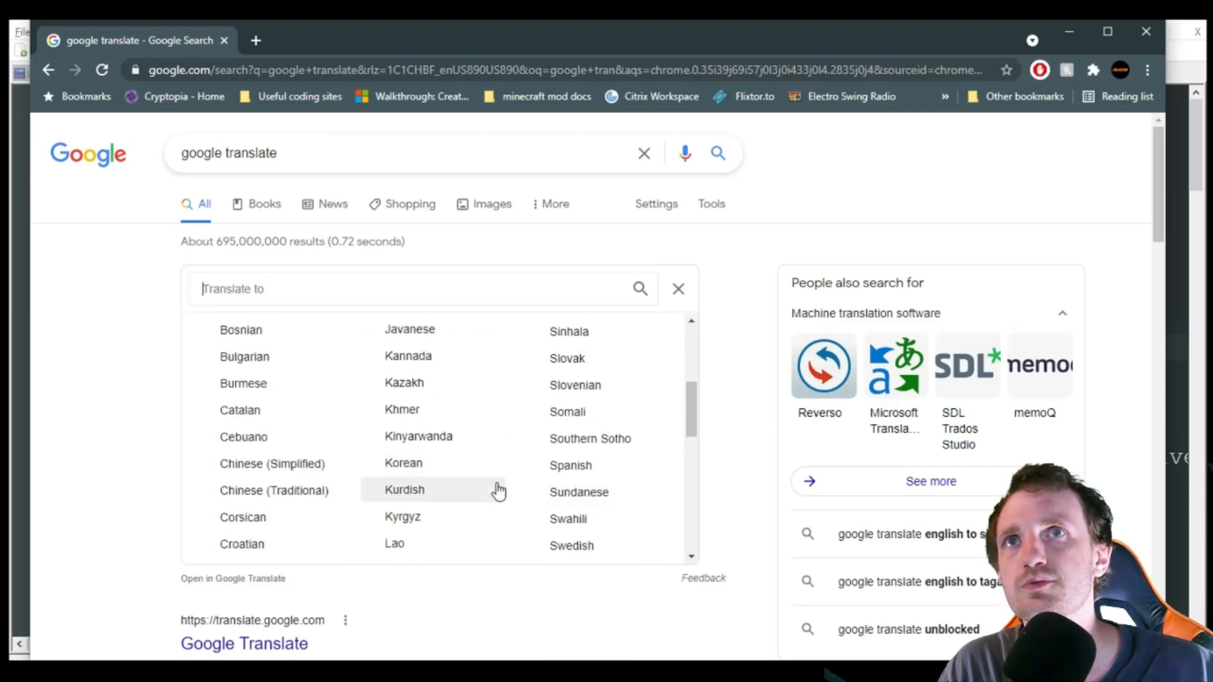
mouse_move(421, 478)
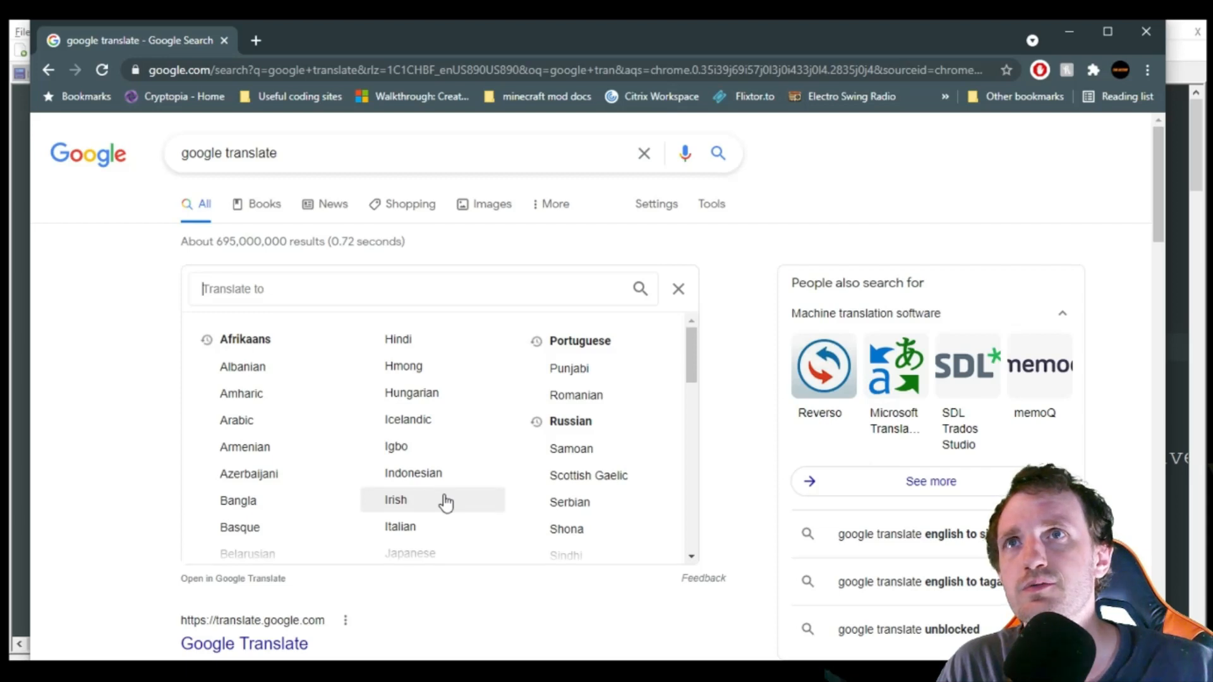
mouse_move(476, 533)
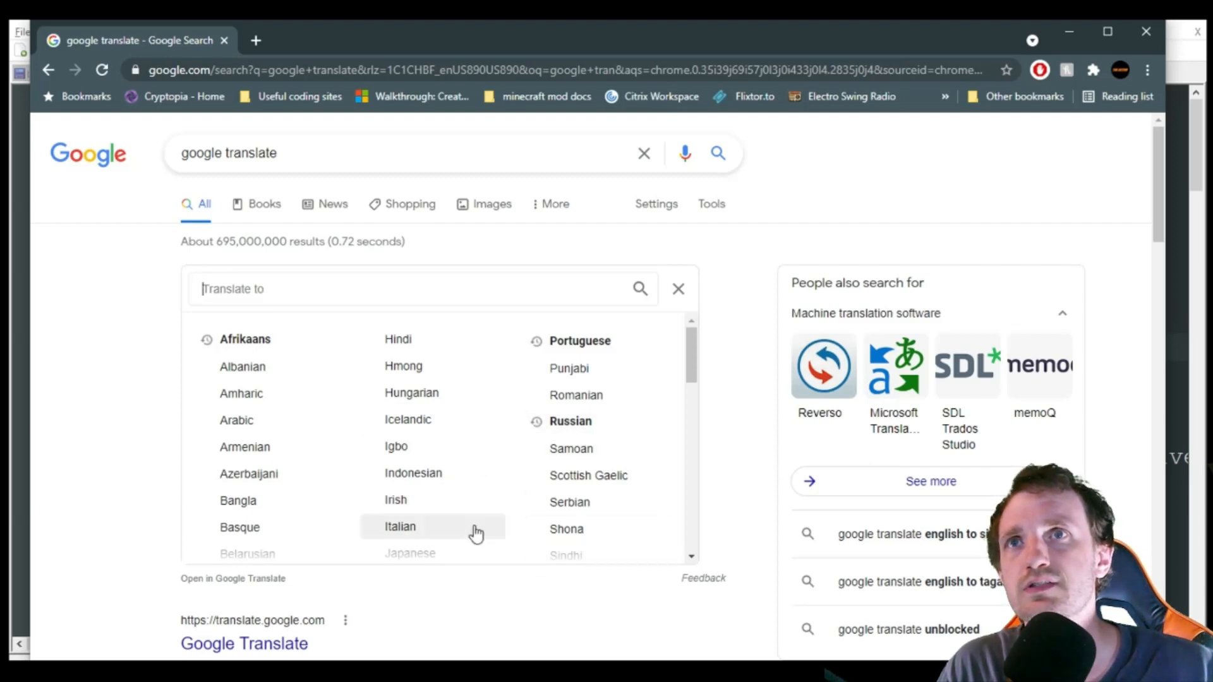
scroll("down", 3)
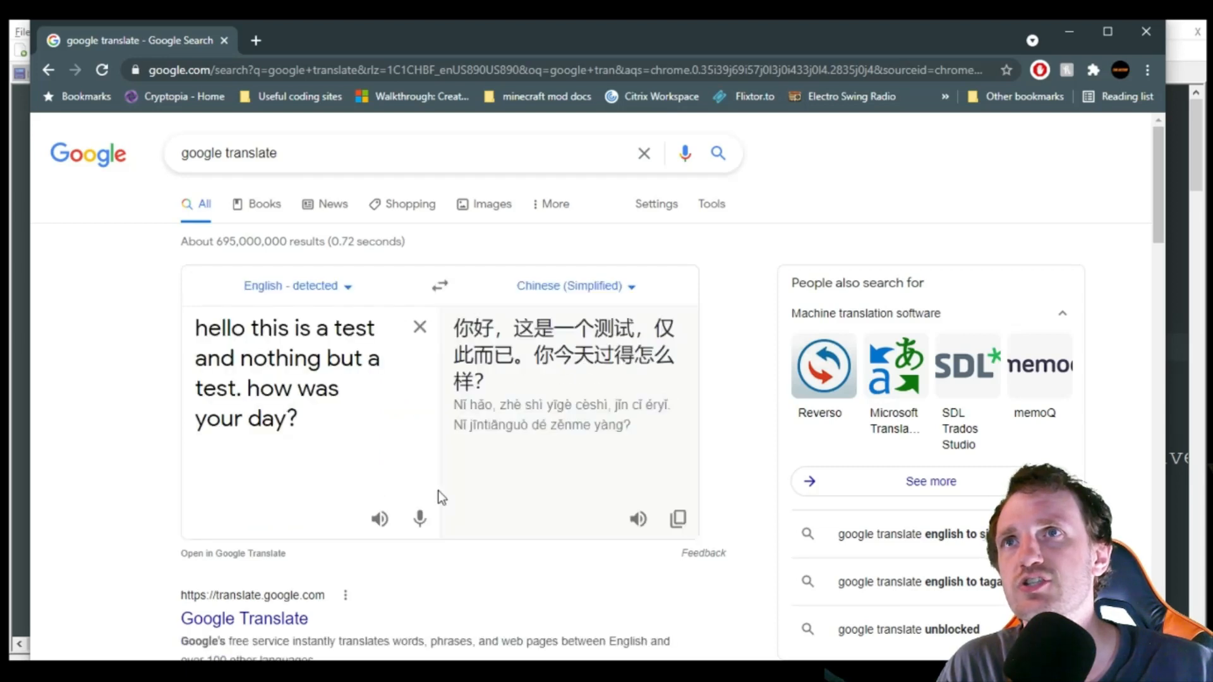
mouse_move(585, 273)
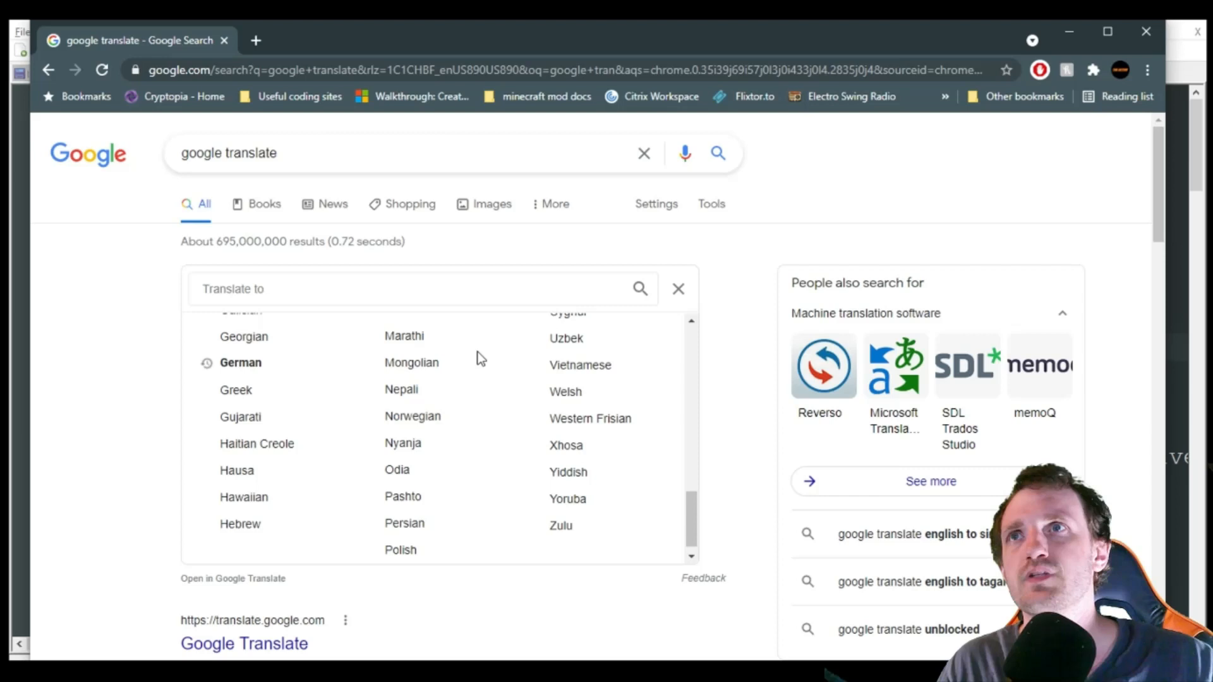
type("t")
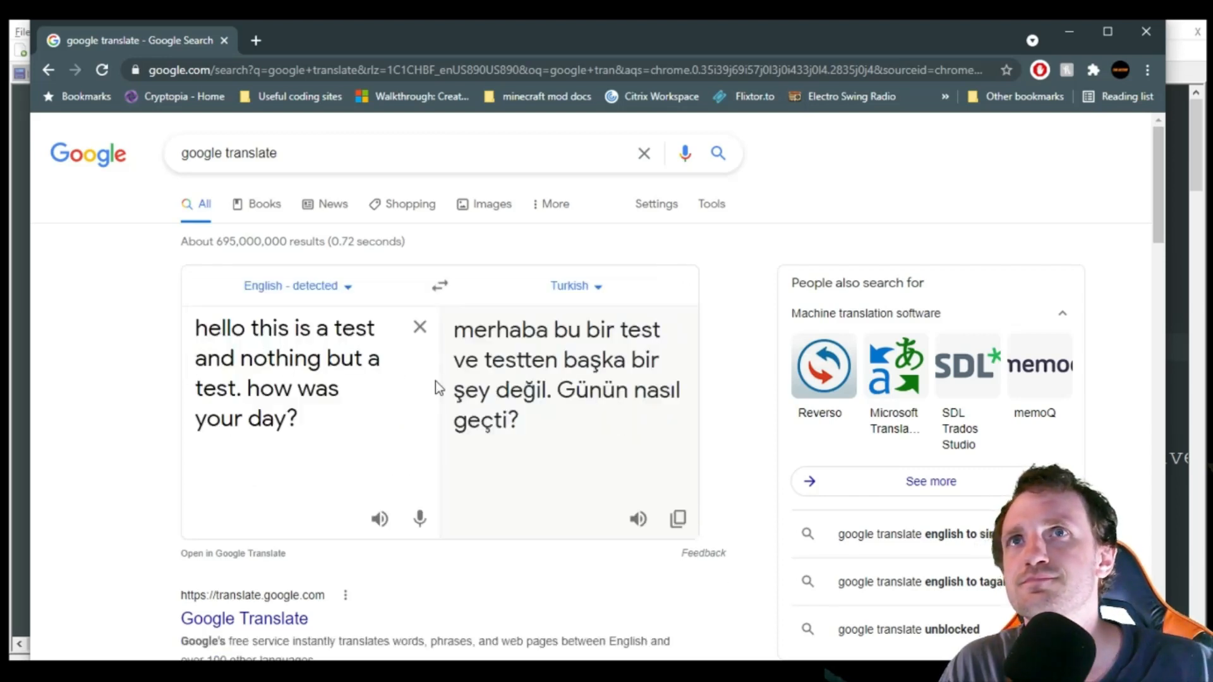
left_click_drag(456, 329, 517, 419)
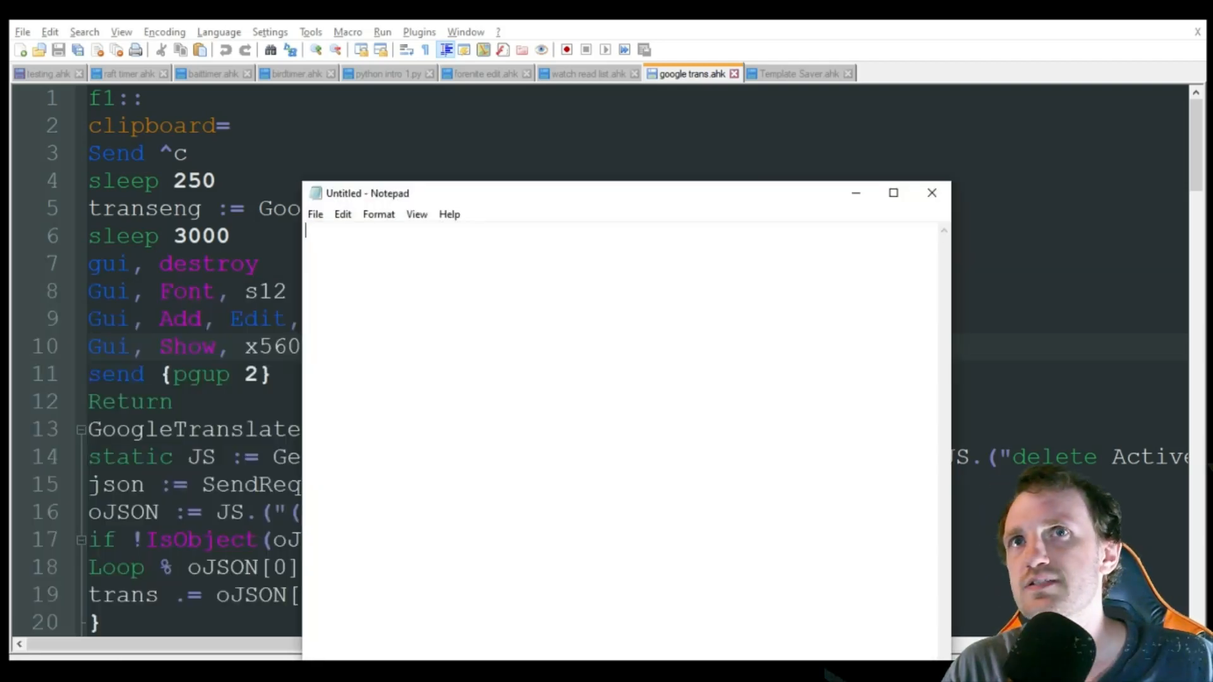
mouse_move(475, 276)
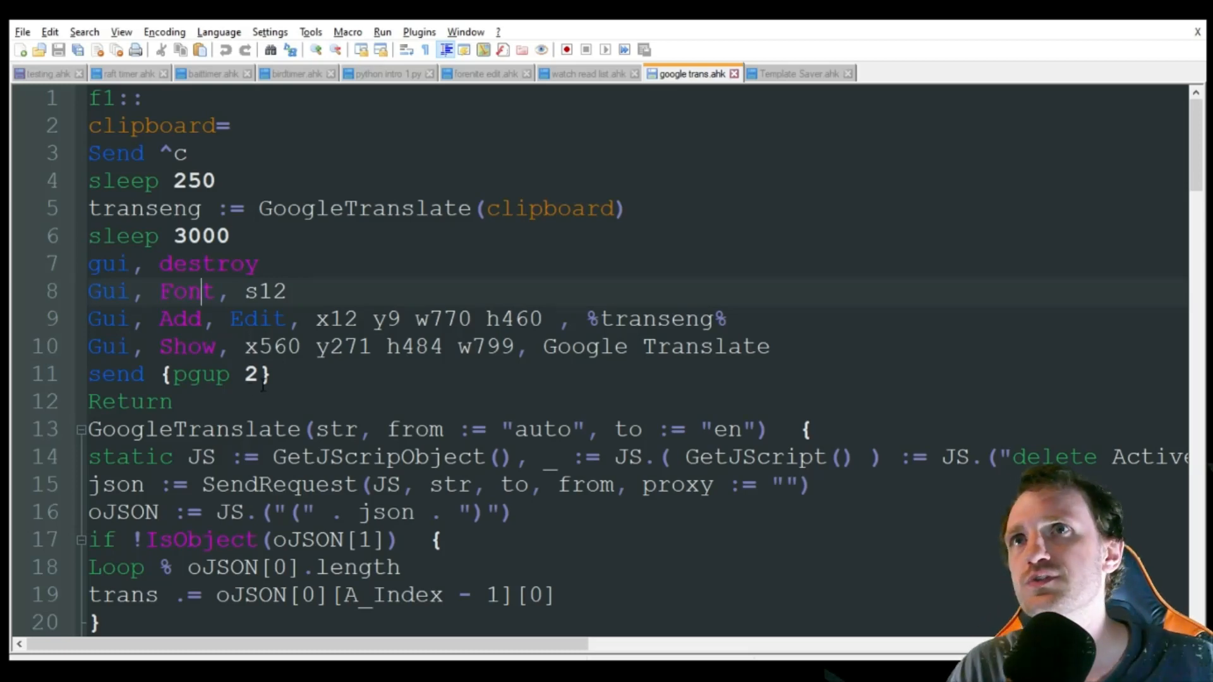
scroll("down", 3)
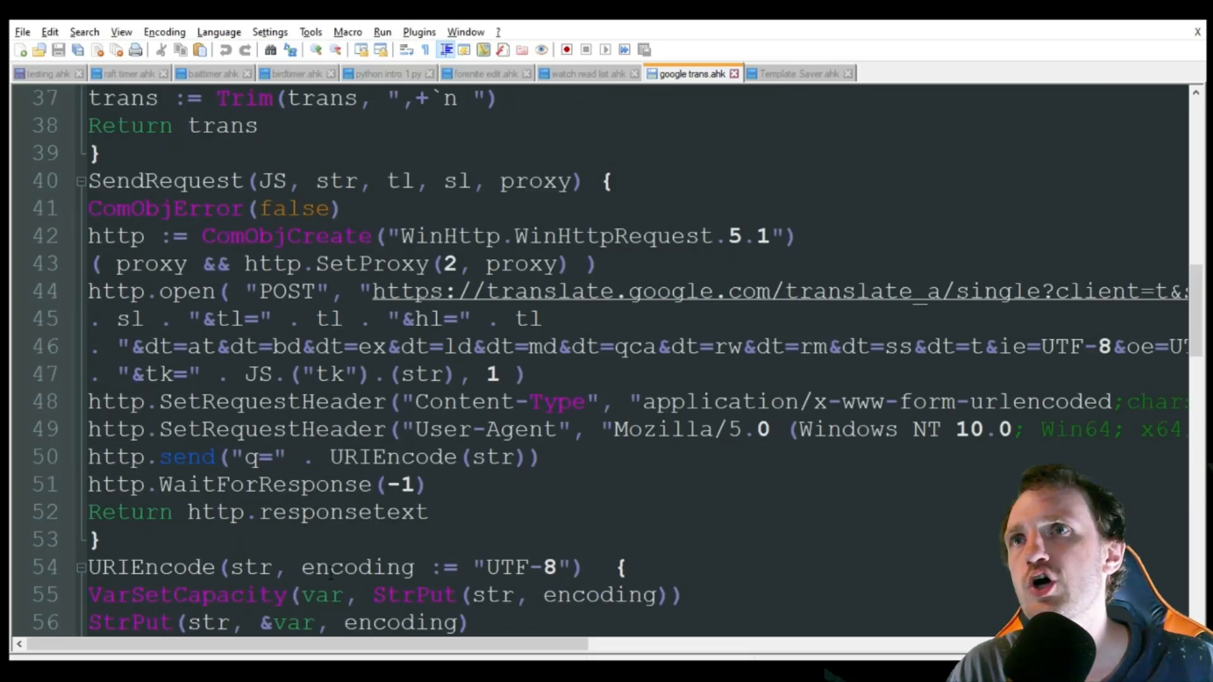
scroll("down", 3)
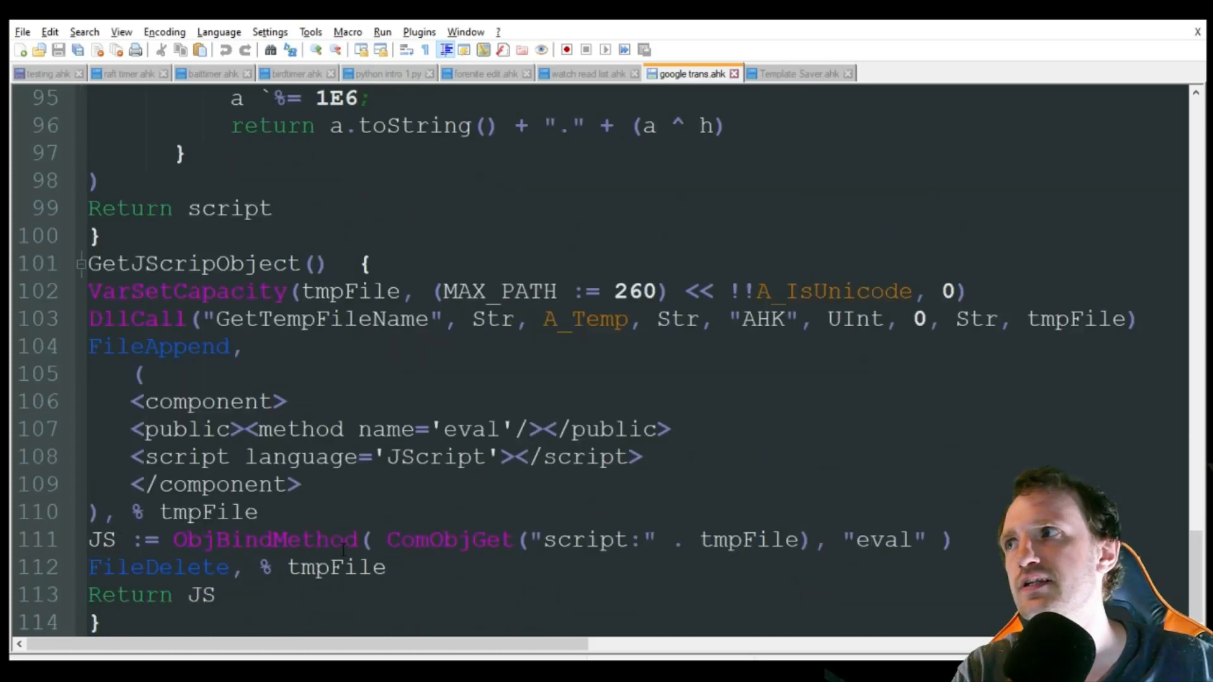
scroll("up", 3)
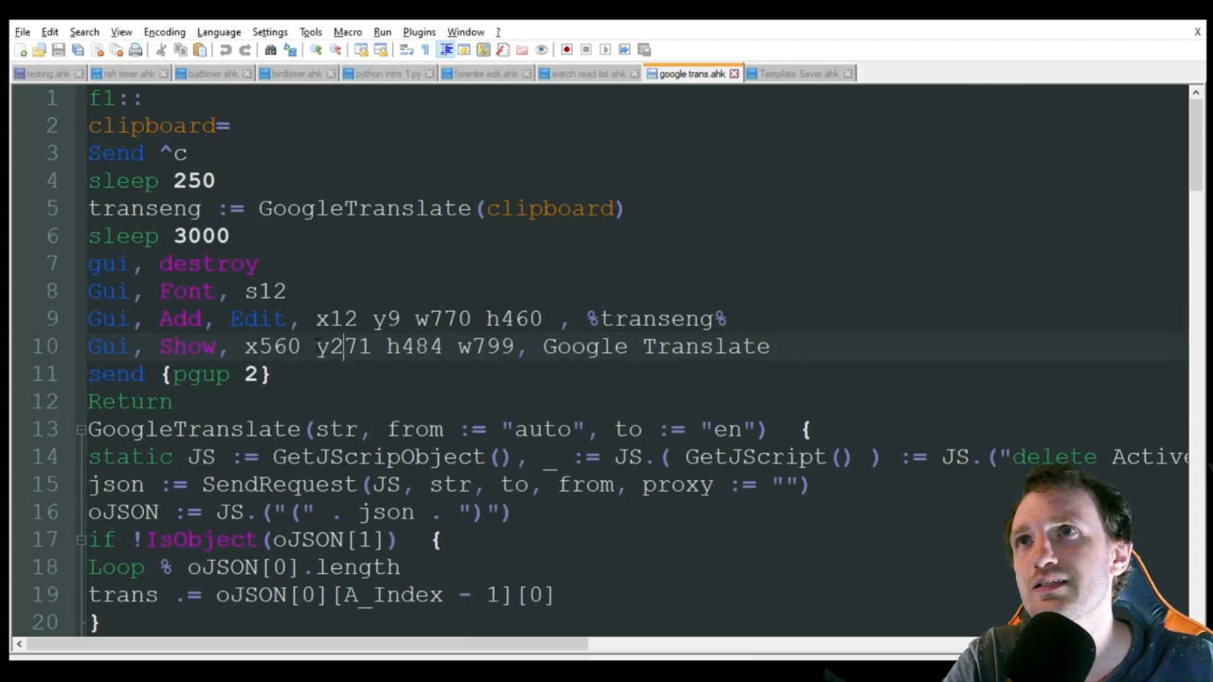
scroll("down", 3)
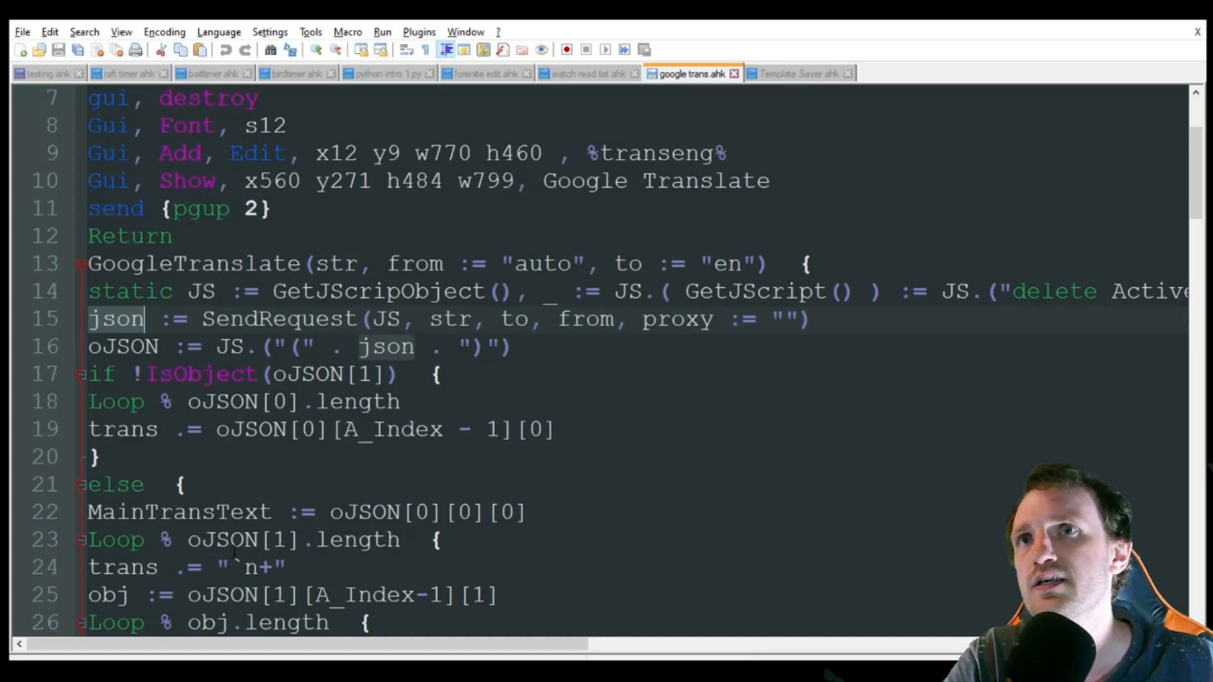
scroll("down", 3)
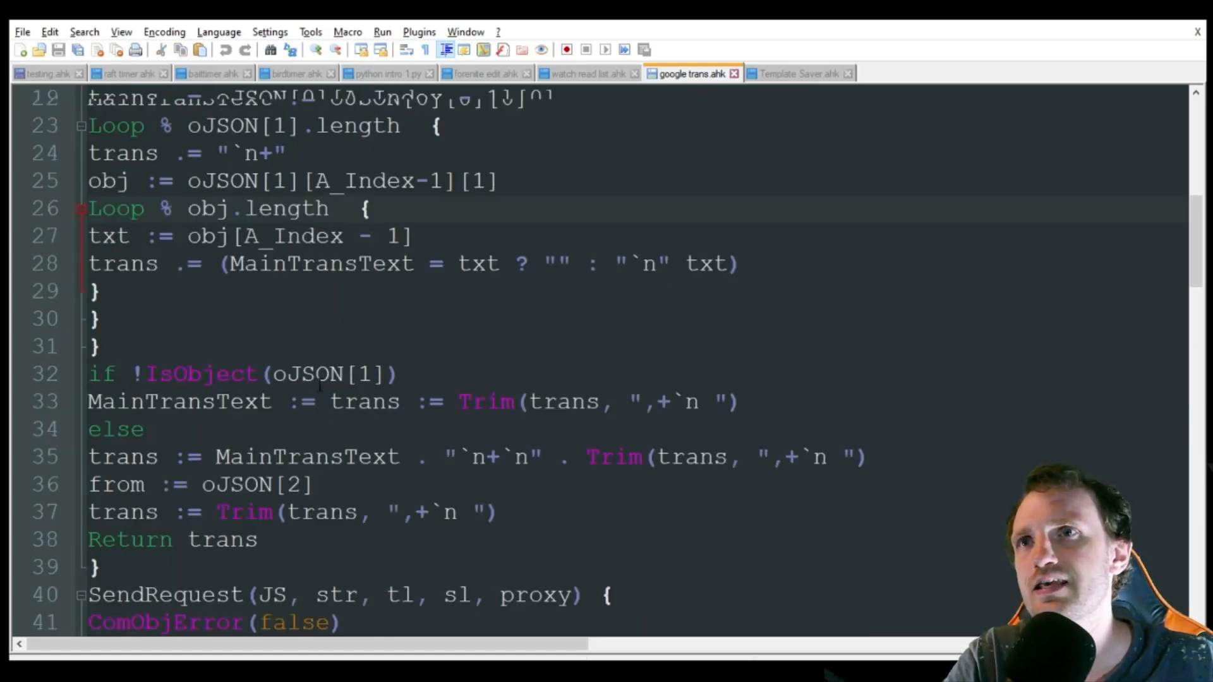
scroll("down", 3)
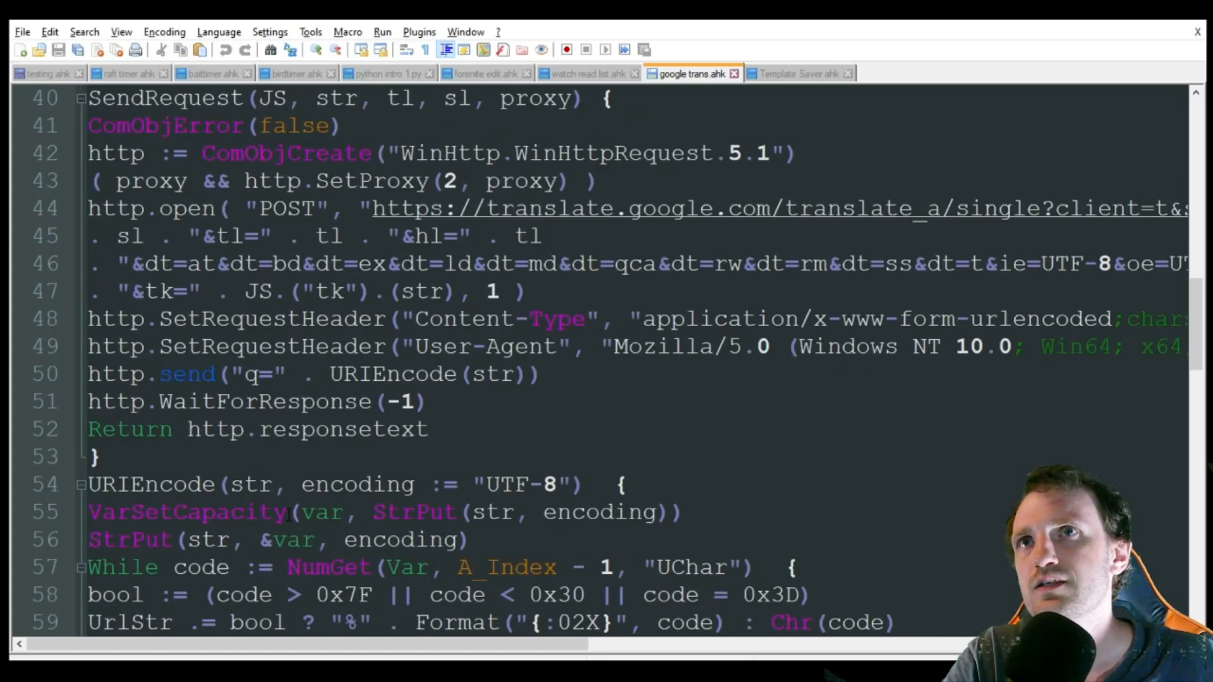
scroll("down", 3)
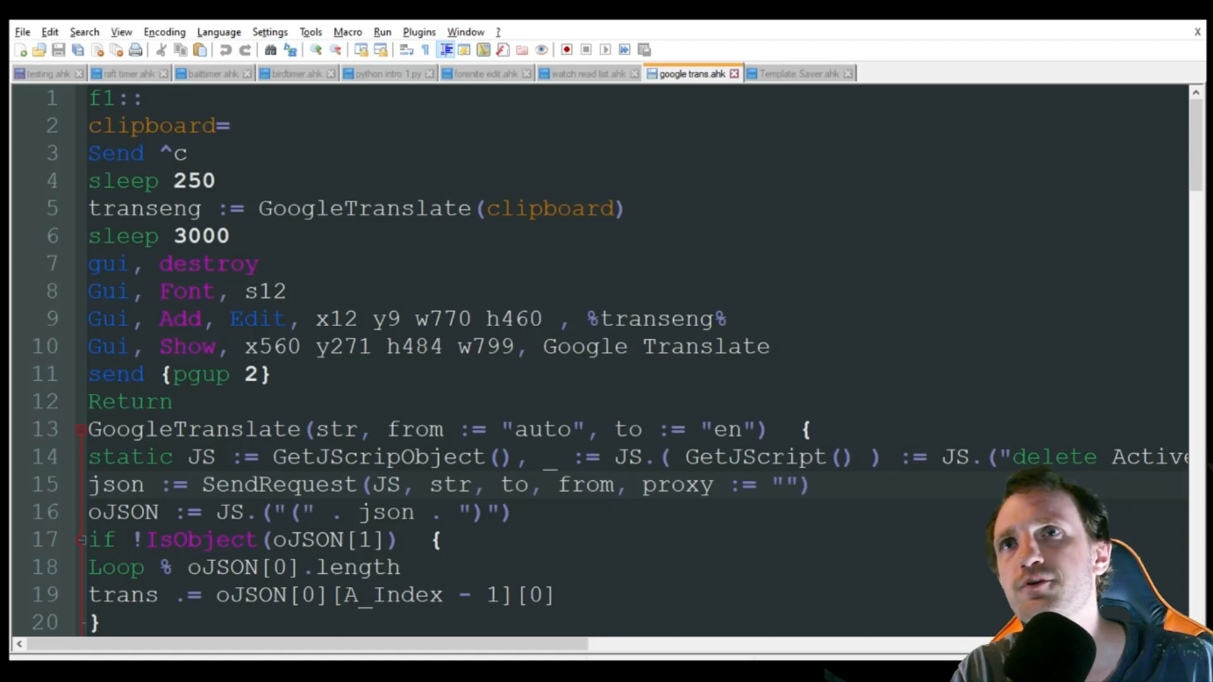
left_click(501, 513)
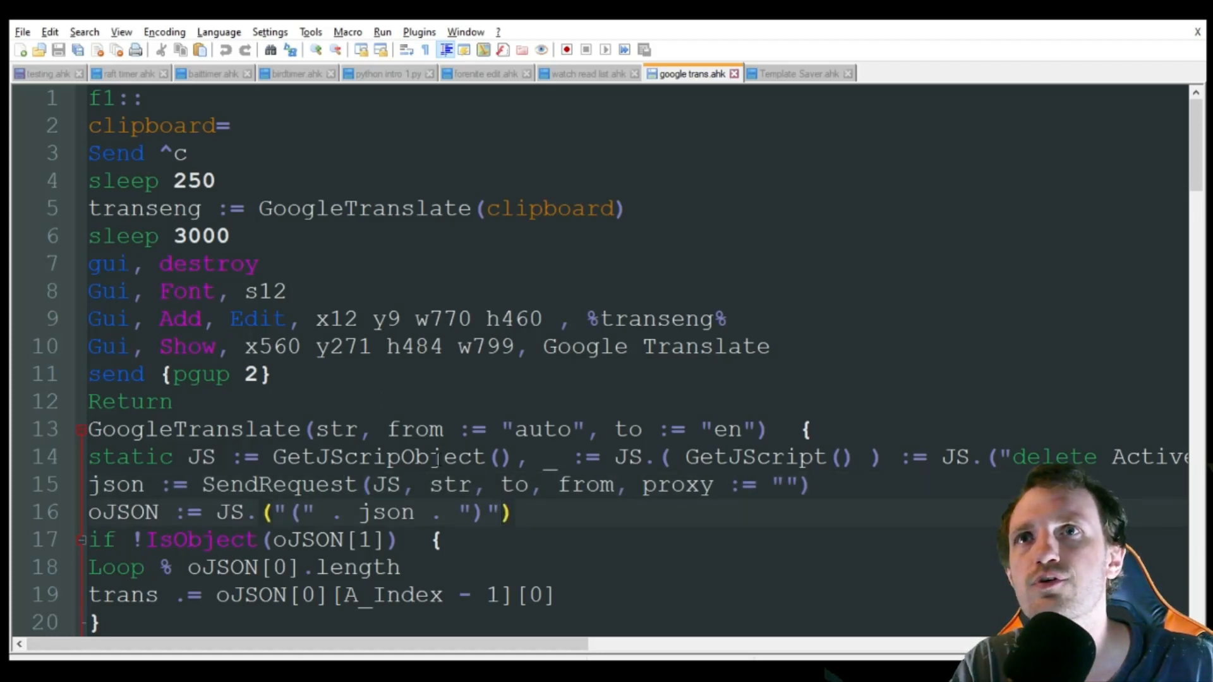
double_click(543, 428)
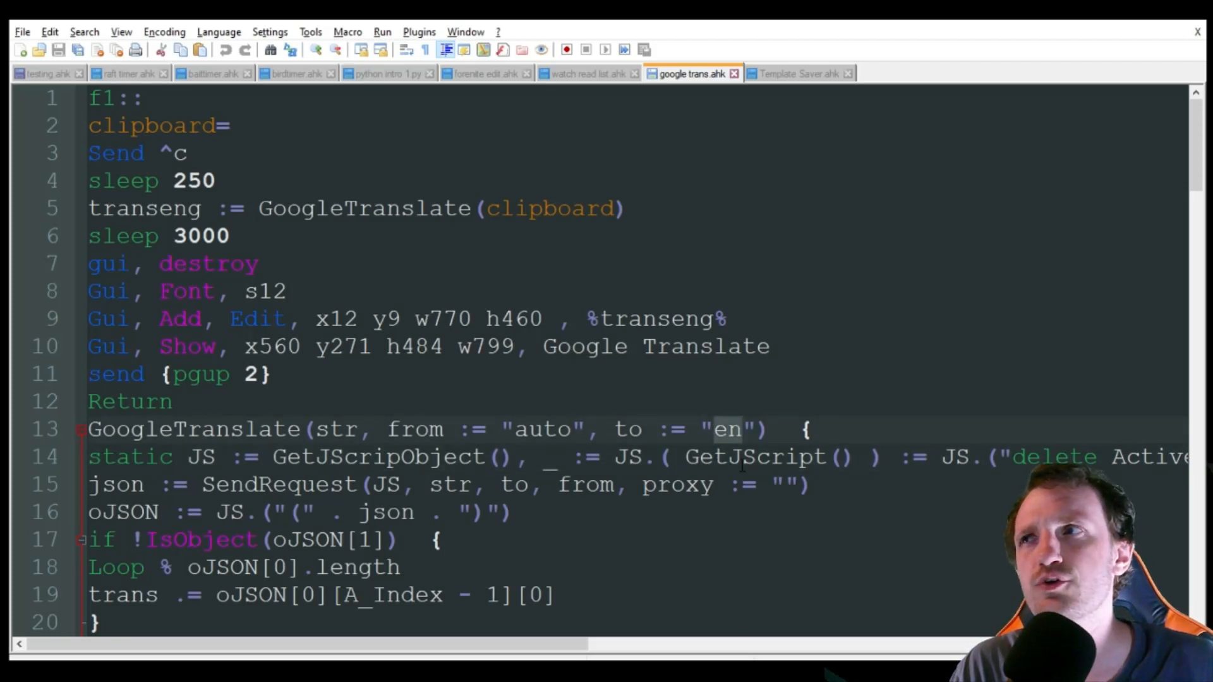
mouse_move(735, 440)
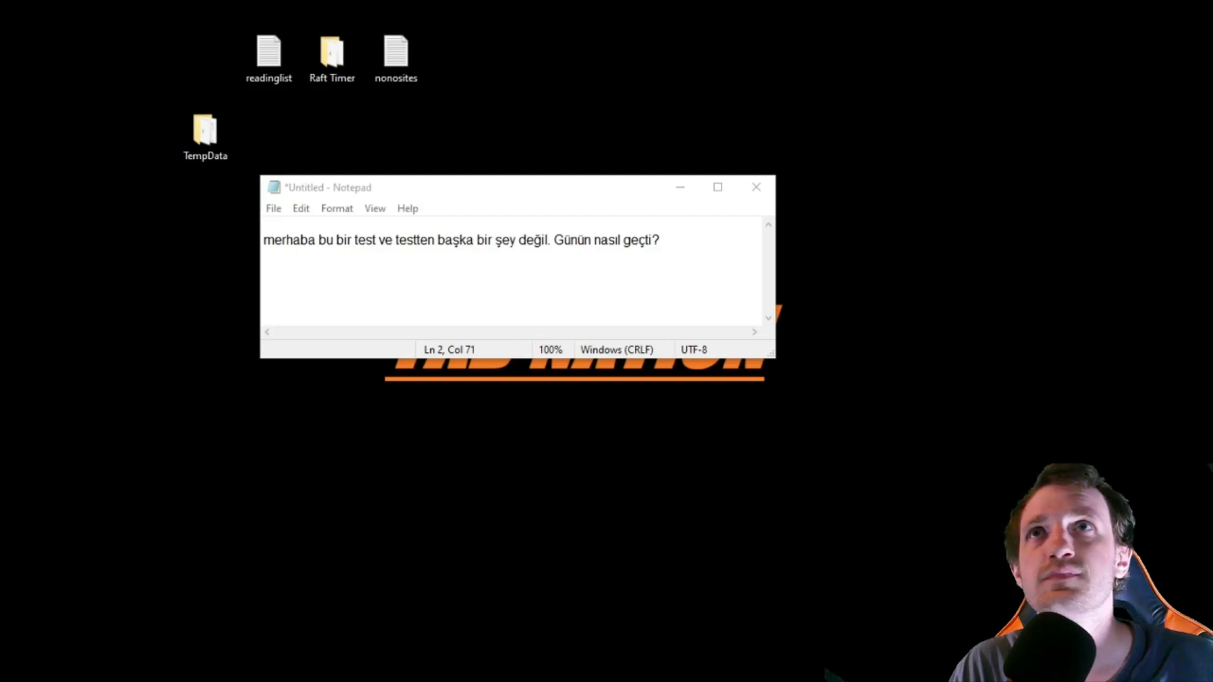
mouse_move(481, 101)
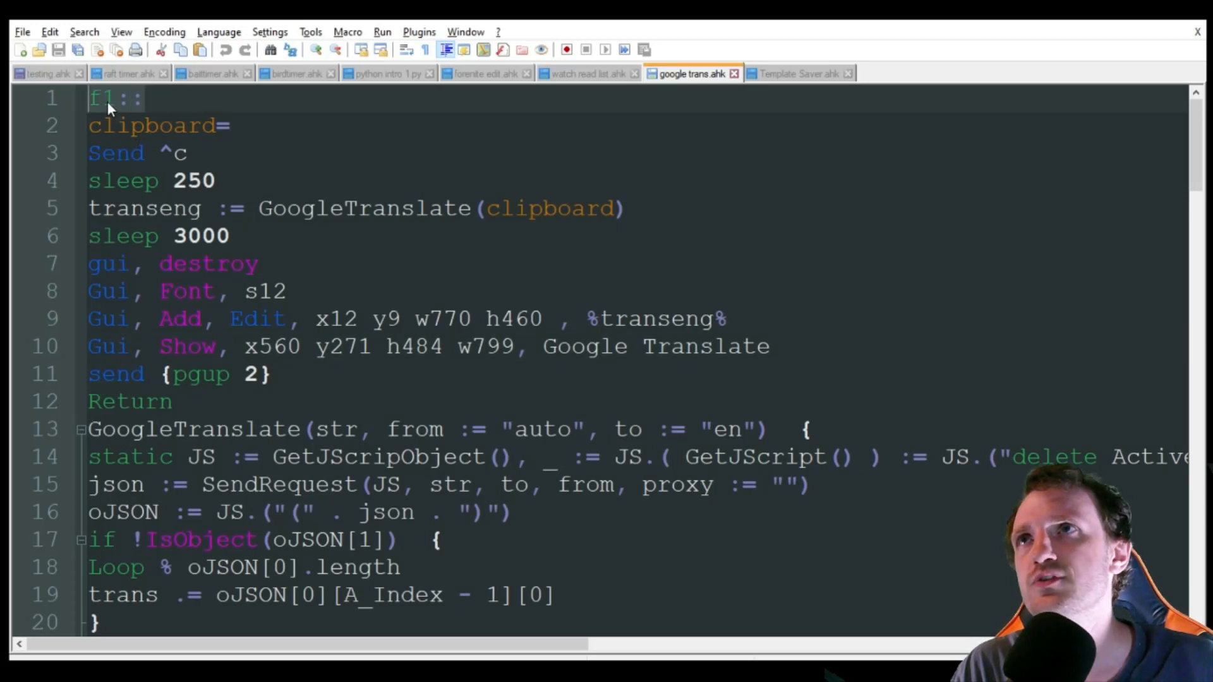
mouse_move(204, 139)
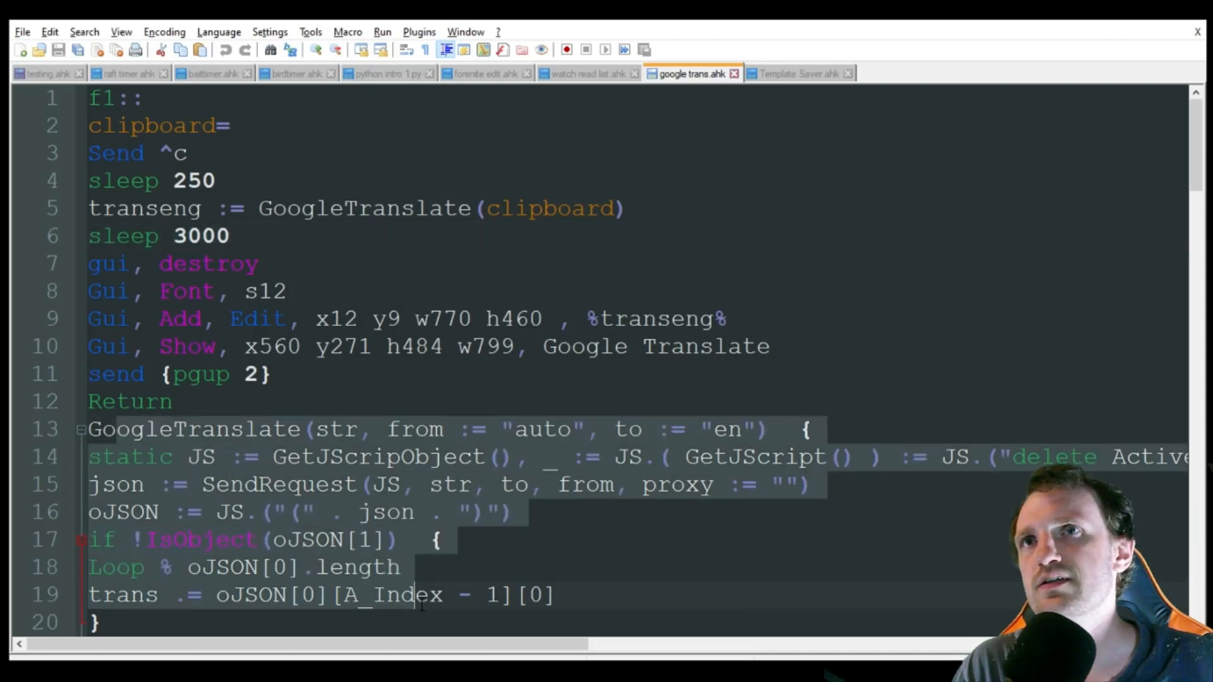
mouse_move(454, 585)
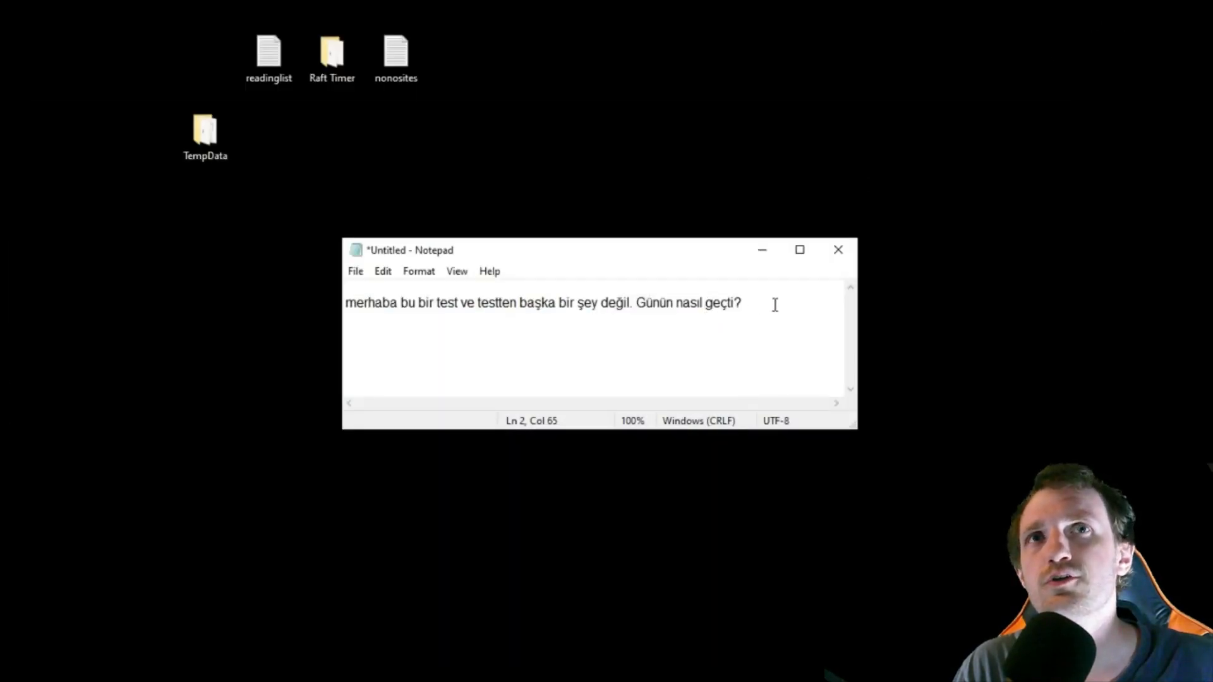
key("ctrl+a")
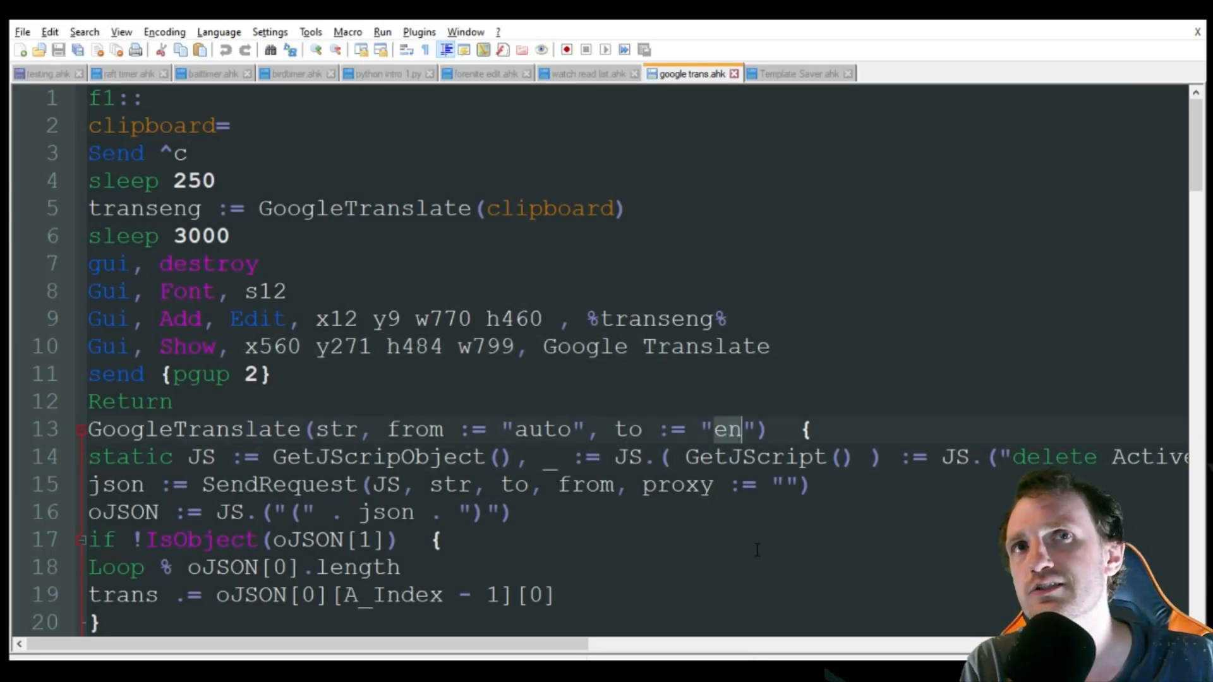
mouse_move(724, 530)
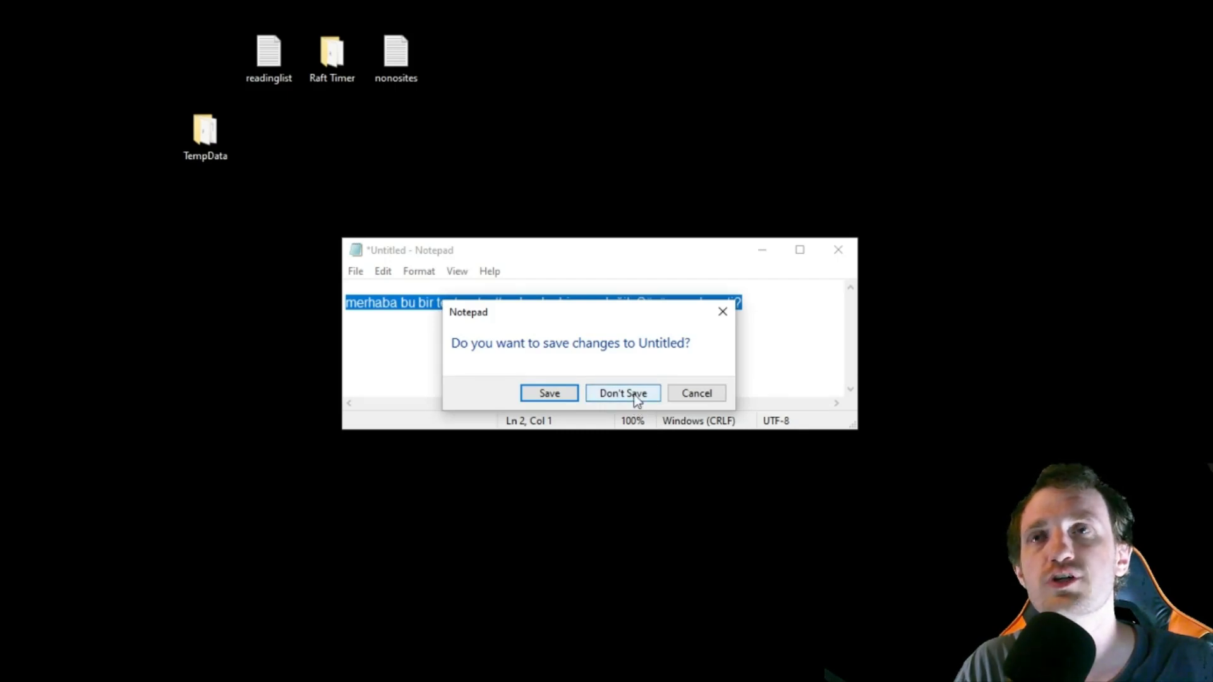
Close the untitled Notepad note, choosing Don't Save
left_click(623, 393)
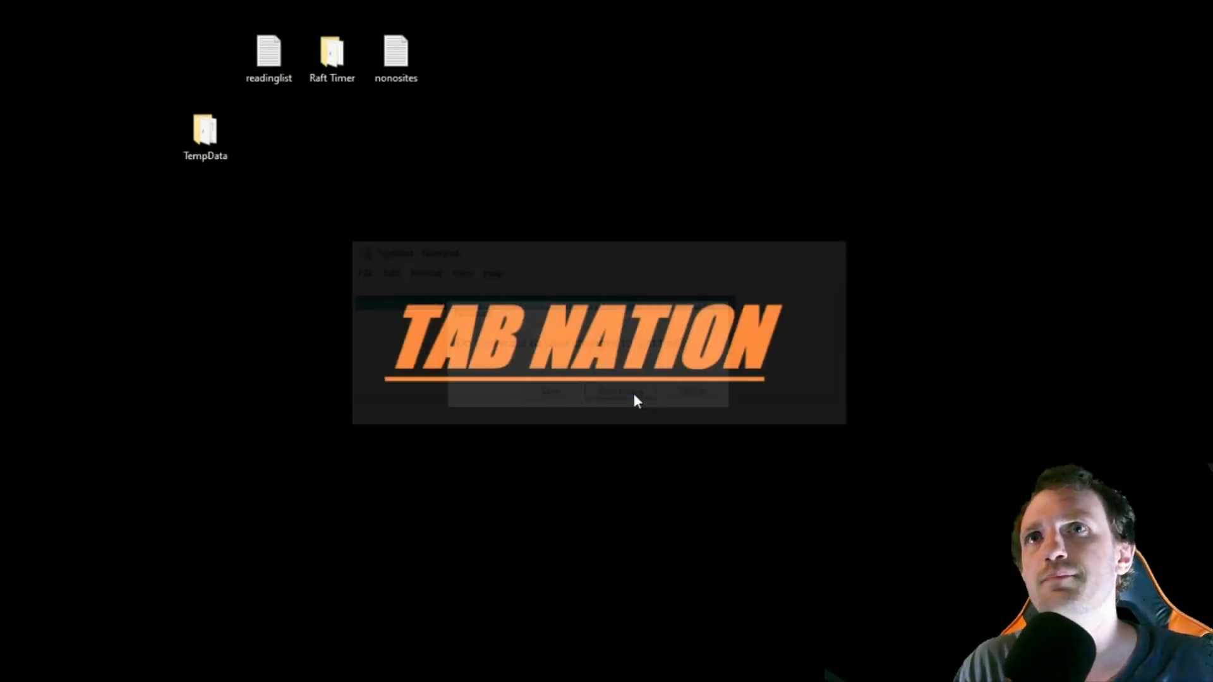